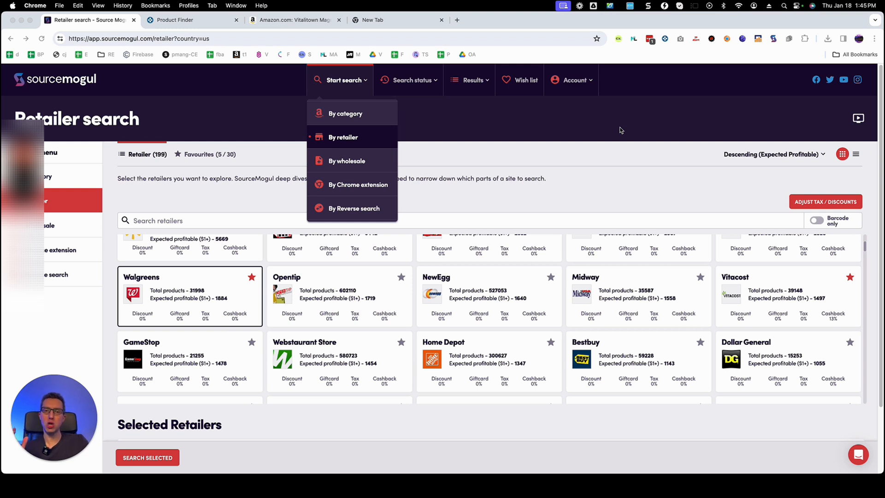
pyautogui.moveTo(568, 206)
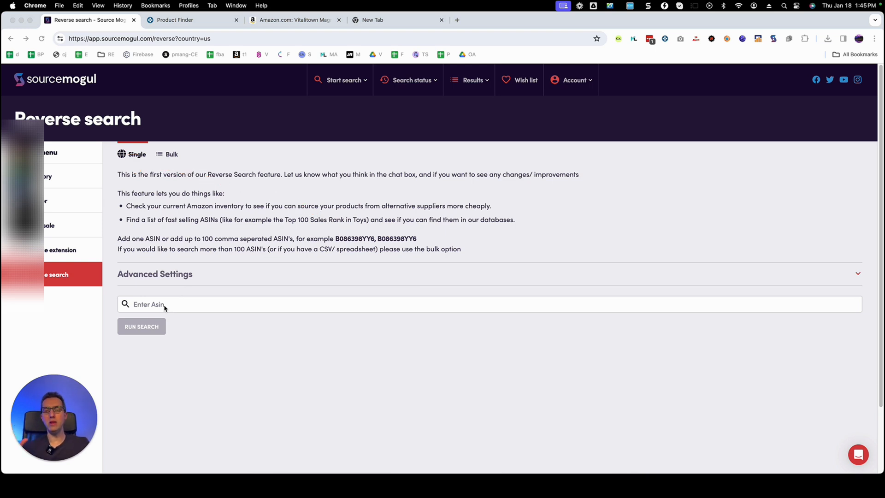
# Step: Switch Reverse Search to Bulk mode to reveal the ASIN CSV upload area
pyautogui.click(171, 154)
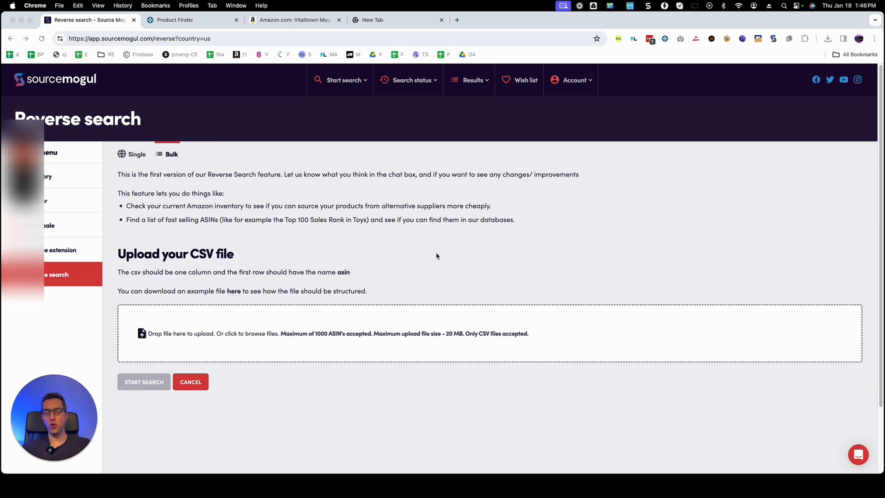
pyautogui.moveTo(489, 249)
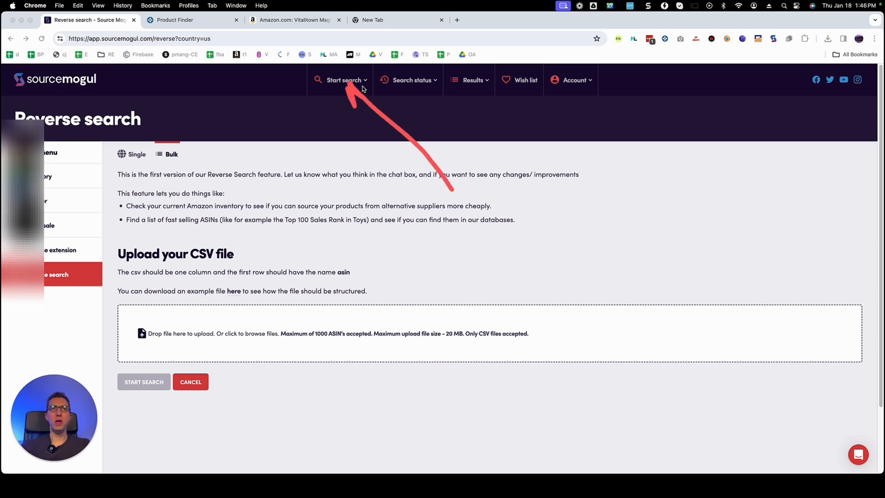
# Step: Choose a by-retailer search, then view Walgreens' homepage with its FRIENDS20 code
pyautogui.click(343, 80)
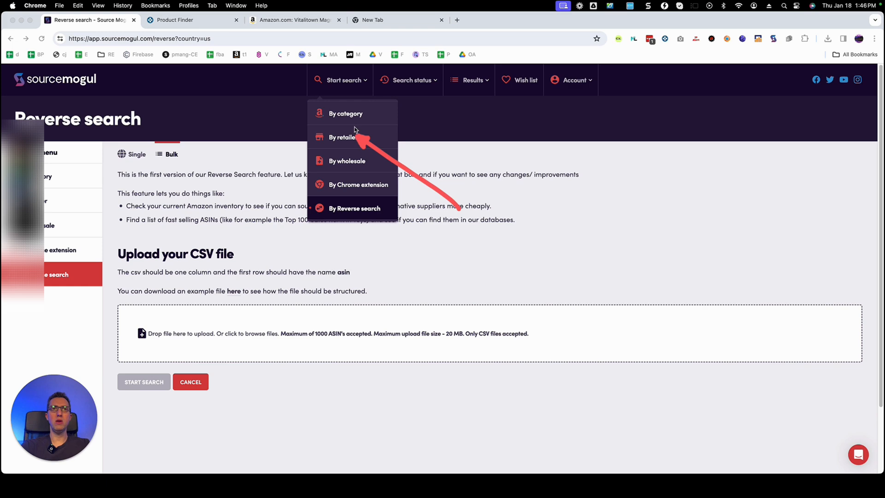
pyautogui.click(343, 137)
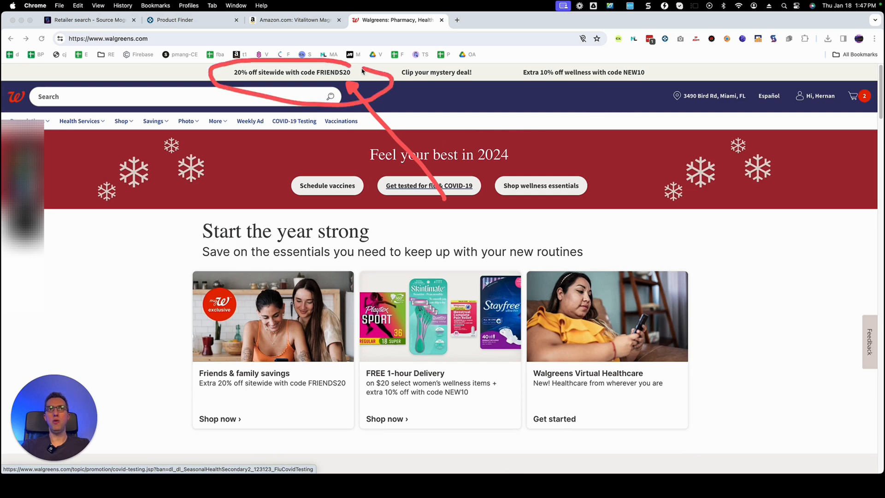
pyautogui.moveTo(386, 103)
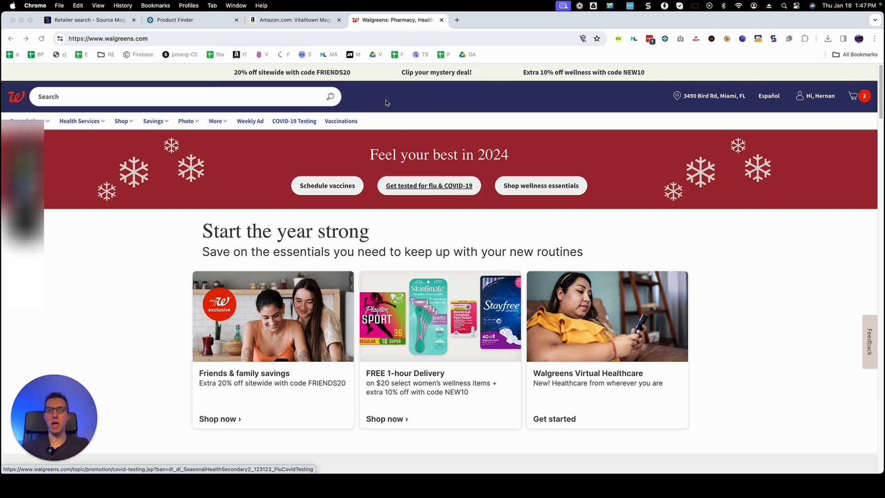
pyautogui.click(90, 20)
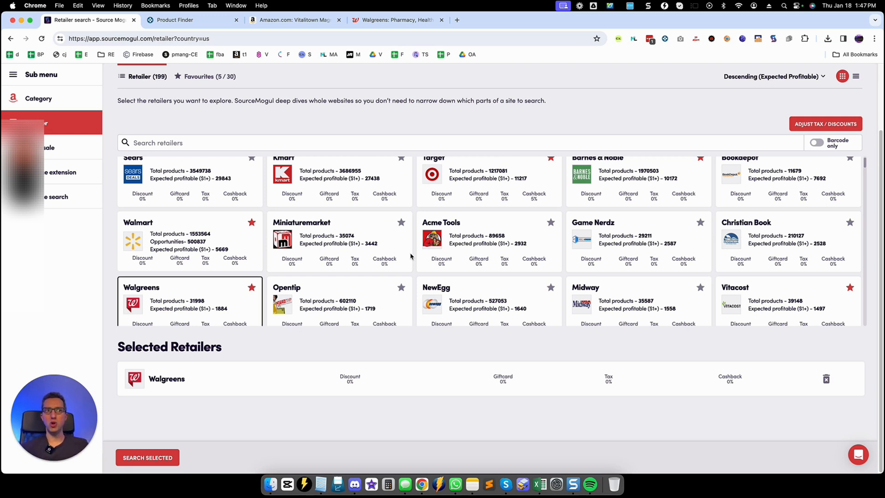
pyautogui.moveTo(696, 163)
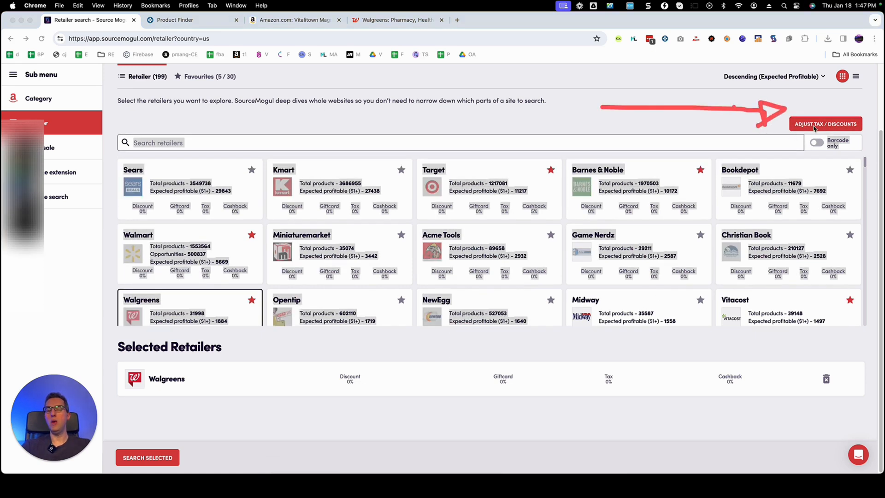
# Step: Save a 20% Walgreens discount in Tax/Discounts and run the Walgreens retailer search
pyautogui.click(825, 123)
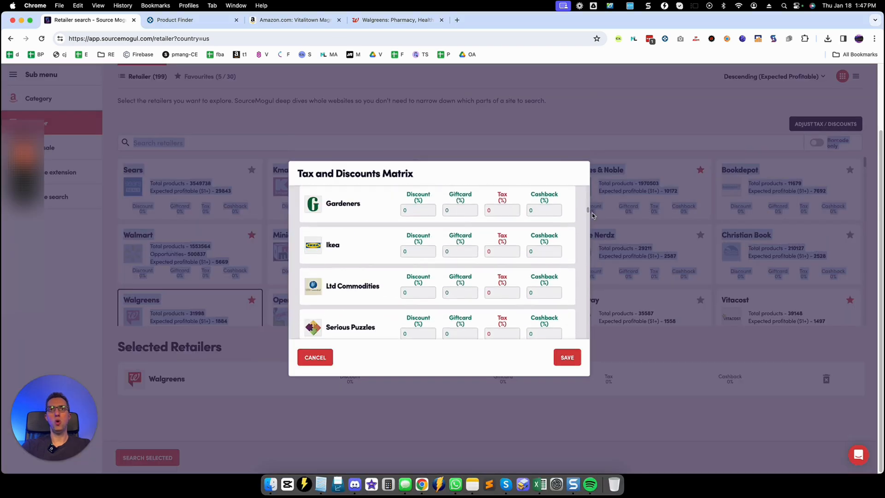
pyautogui.scroll(-3)
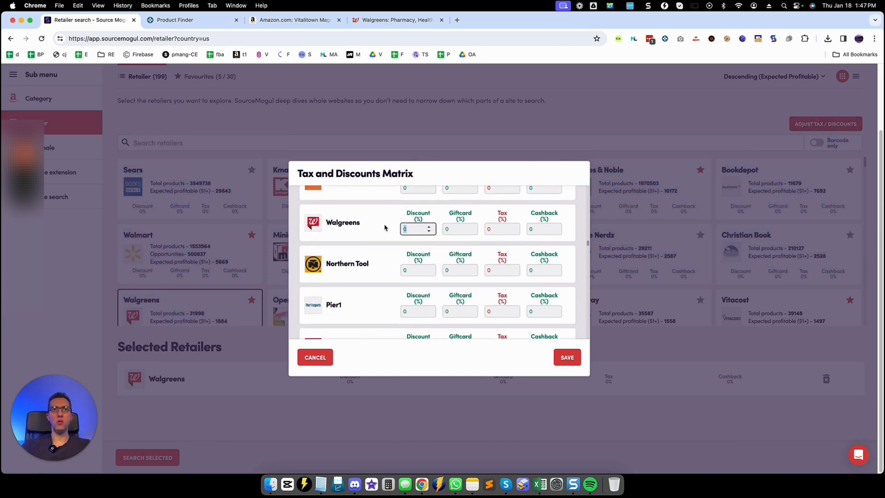
pyautogui.write('20')
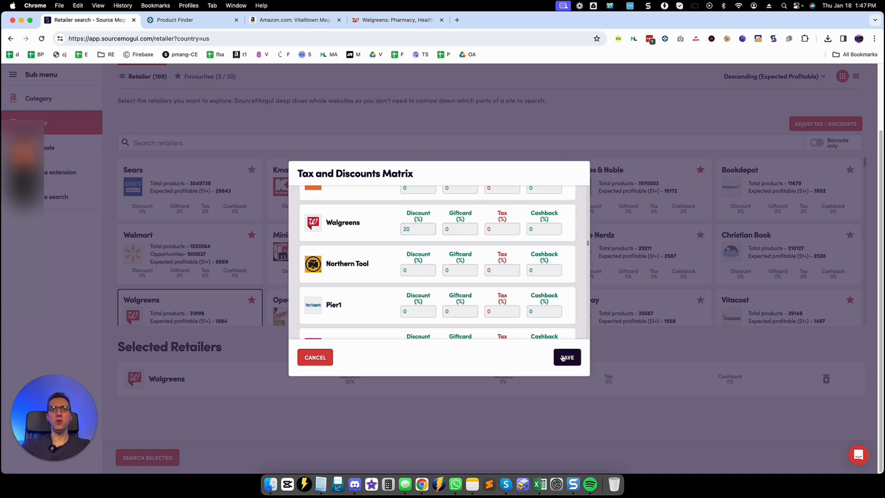
pyautogui.click(566, 357)
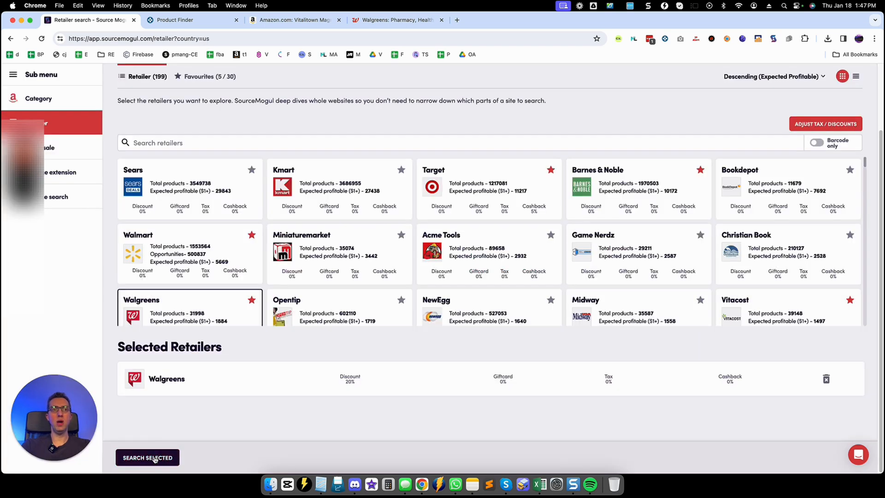
pyautogui.click(147, 457)
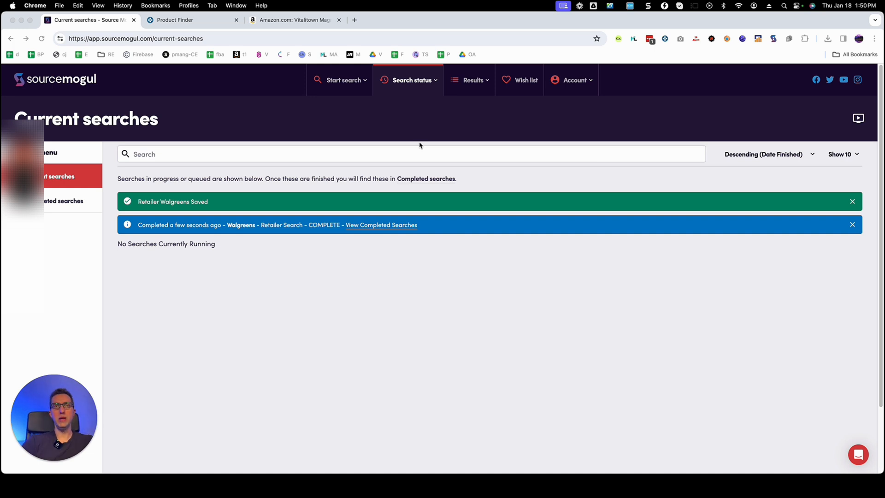
pyautogui.moveTo(433, 84)
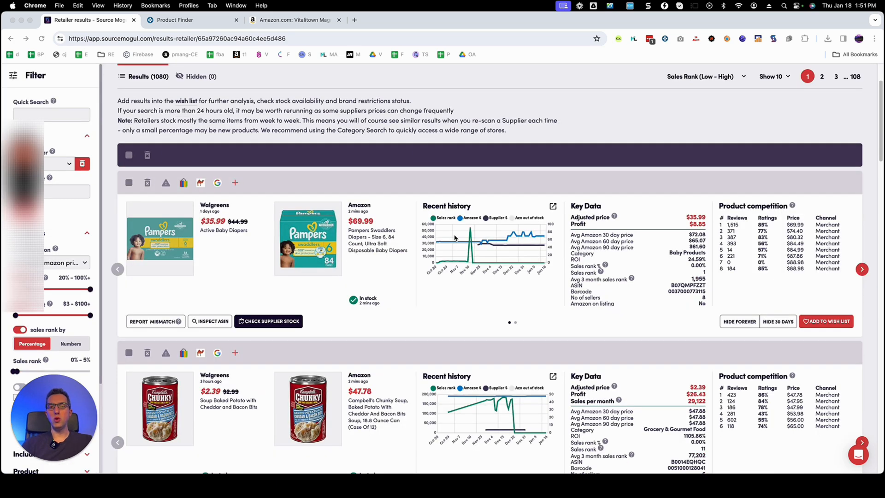
pyautogui.moveTo(210, 254)
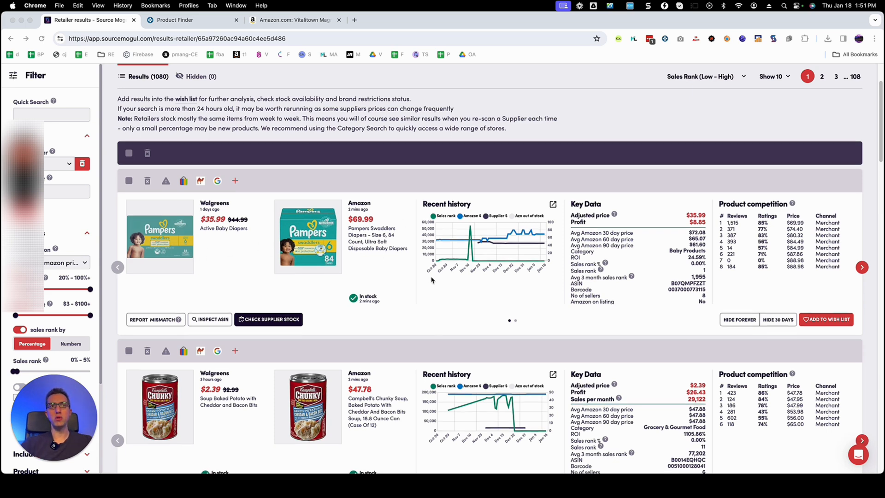
# Step: Scroll the Walgreens results to the e.l.f. primer at $6.40 versus $17.22
pyautogui.scroll(-3)
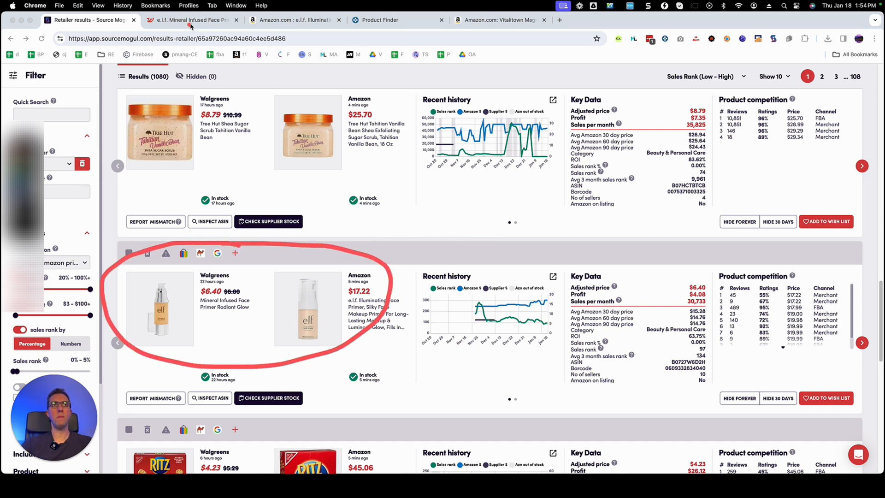
# Step: Match the primer's UPC between Walgreens and Amazon, then enter the $6.40 cost in SellerAmp
pyautogui.click(294, 19)
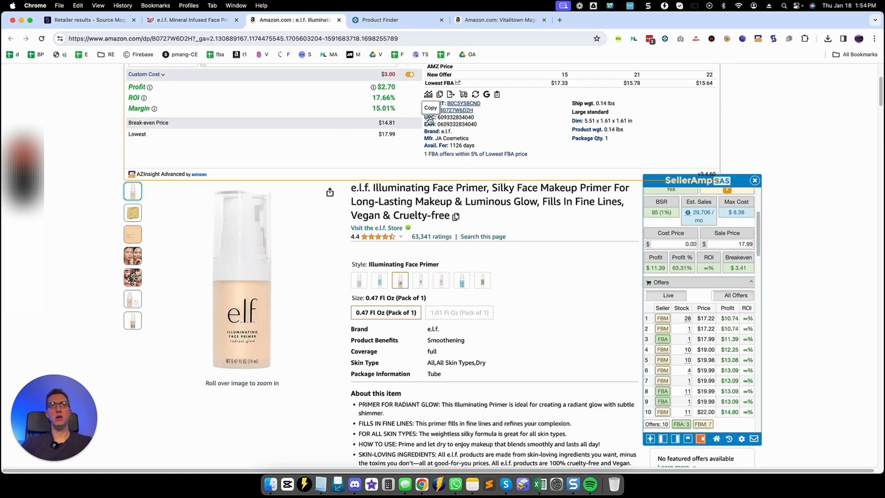
pyautogui.click(190, 20)
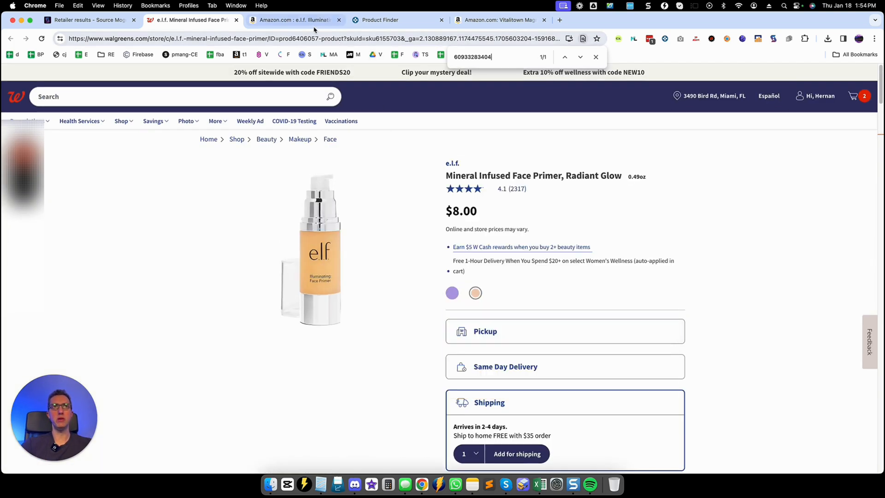
pyautogui.click(294, 20)
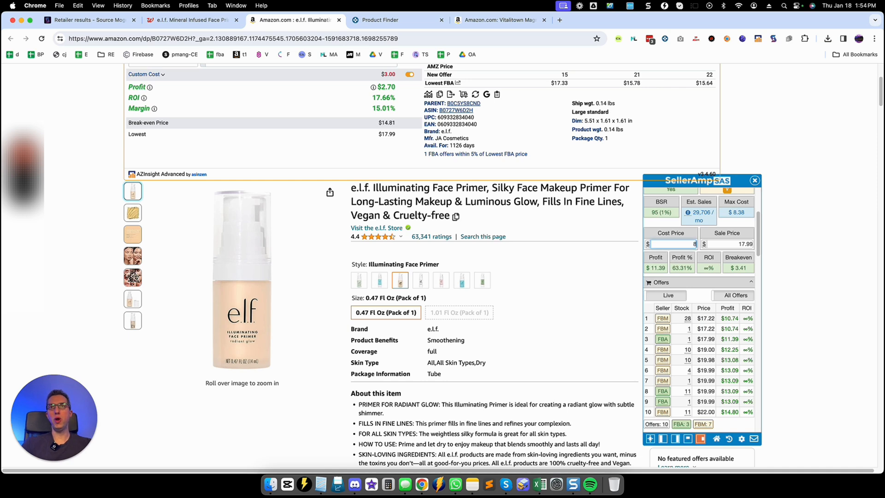
pyautogui.write('8')
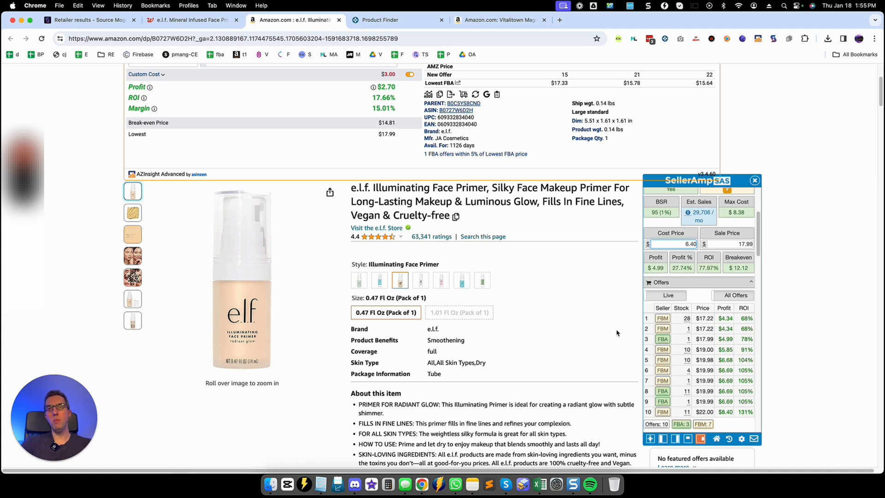
pyautogui.scroll(-3)
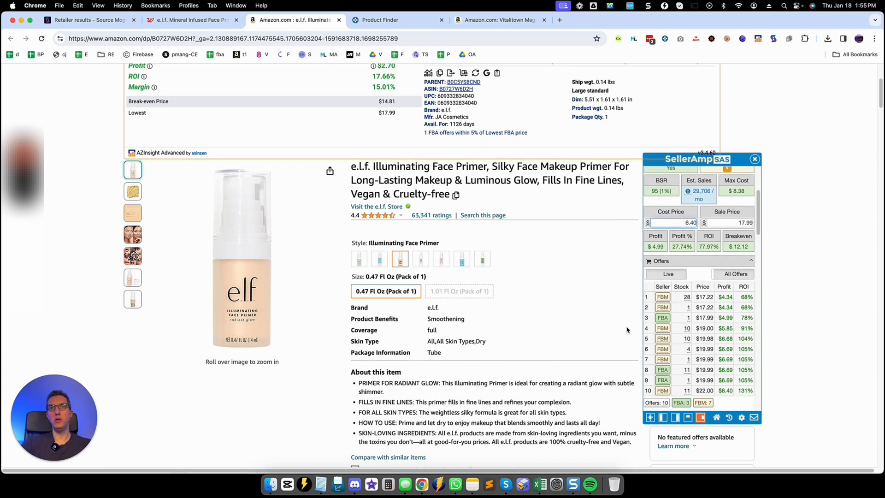
pyautogui.moveTo(693, 281)
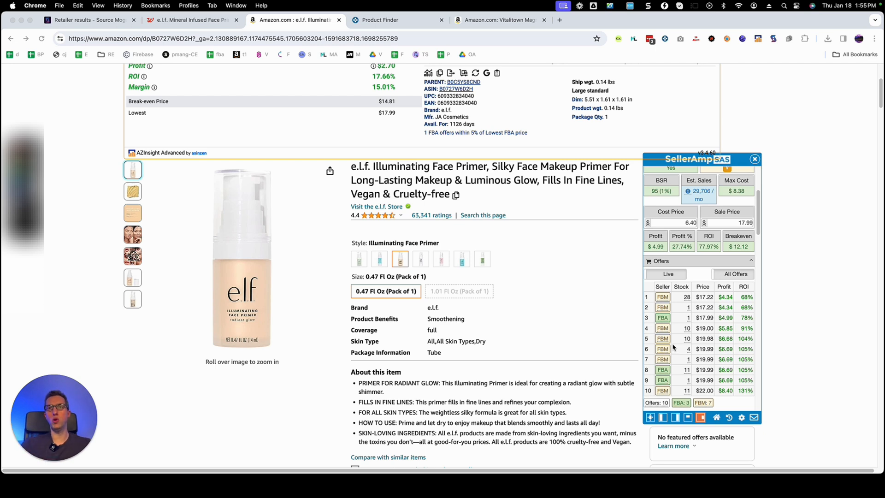
pyautogui.moveTo(686, 308)
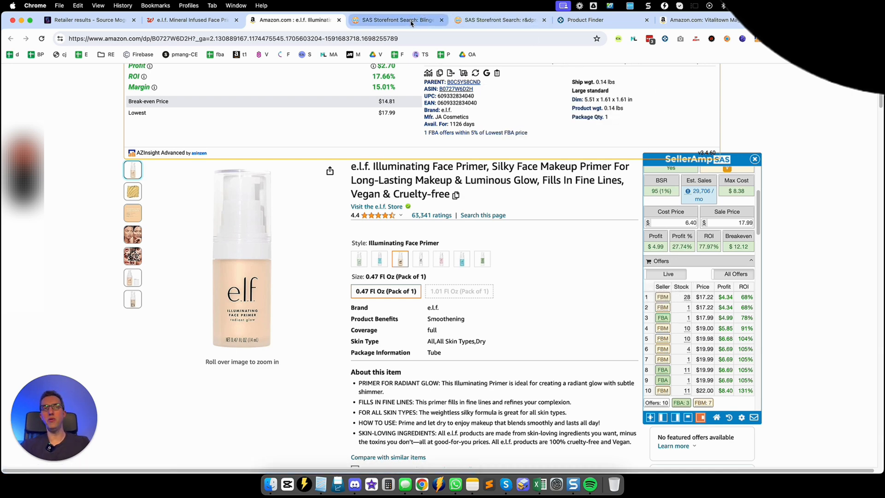
# Step: Scroll through the competitor's storefront results, then view Walgreens' $8.00 e.l.f. primer page
pyautogui.click(498, 20)
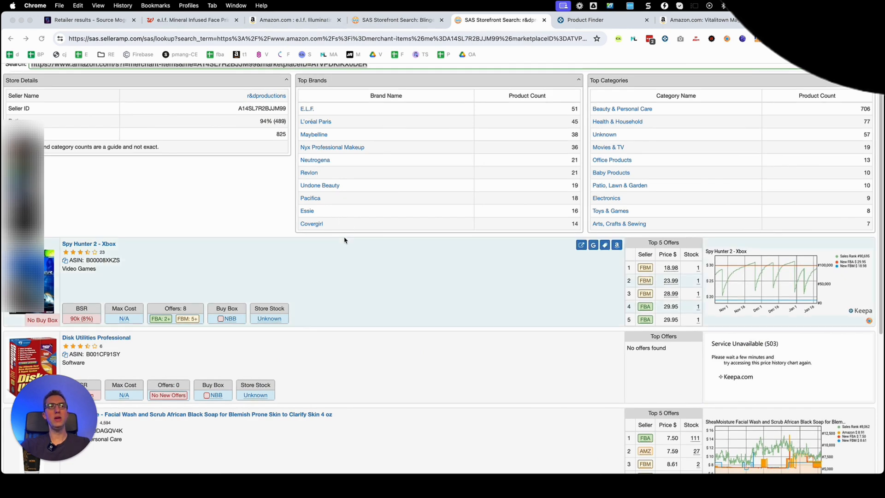
pyautogui.scroll(-3)
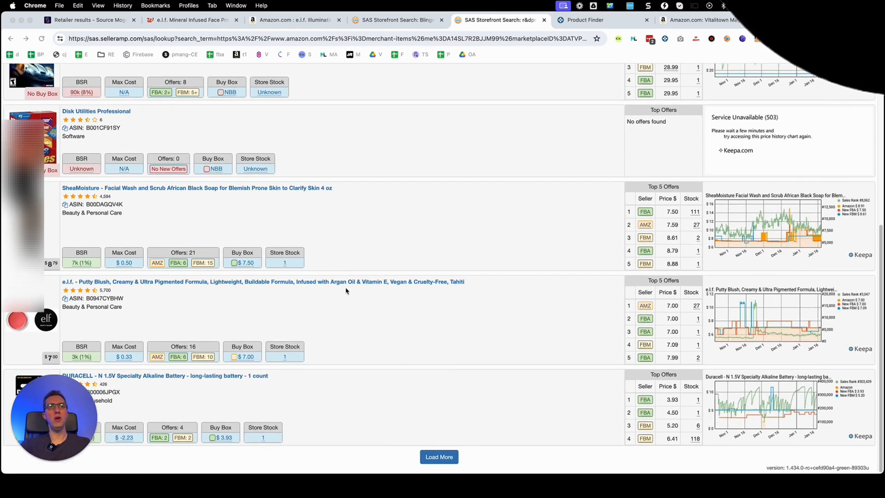
pyautogui.moveTo(368, 289)
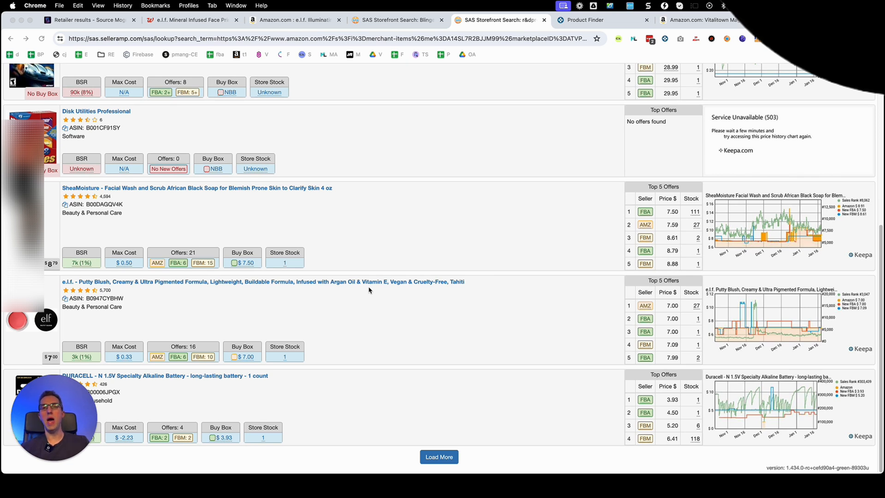
pyautogui.moveTo(298, 345)
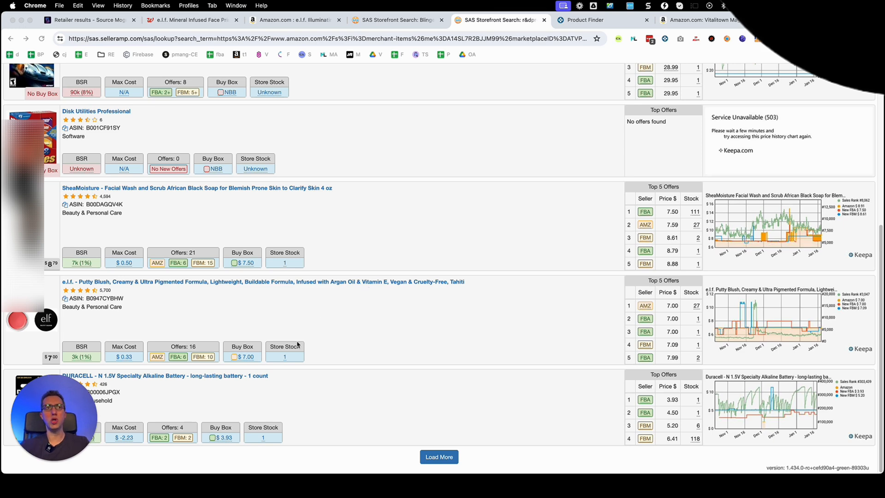
pyautogui.scroll(-3)
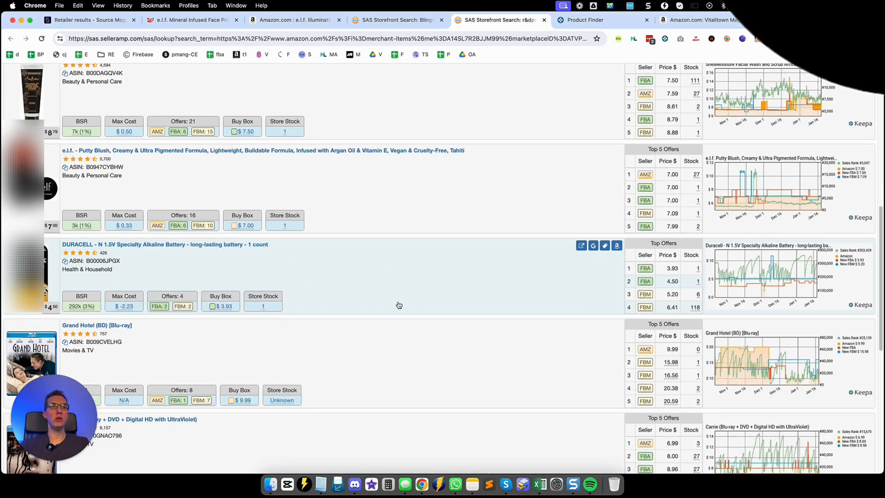
pyautogui.scroll(-3)
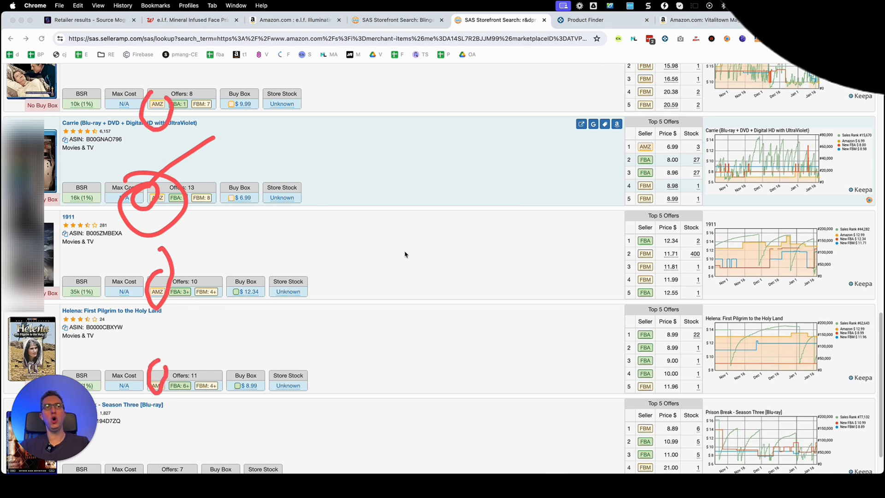
pyautogui.scroll(-3)
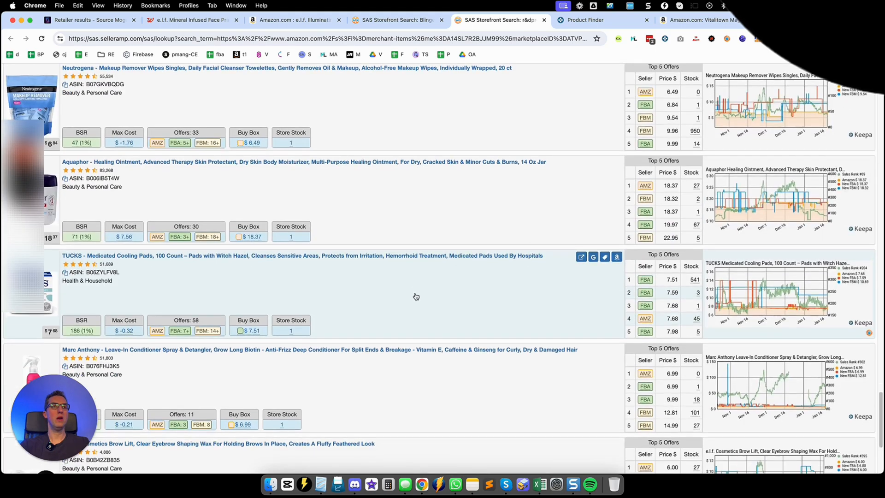
pyautogui.scroll(-3)
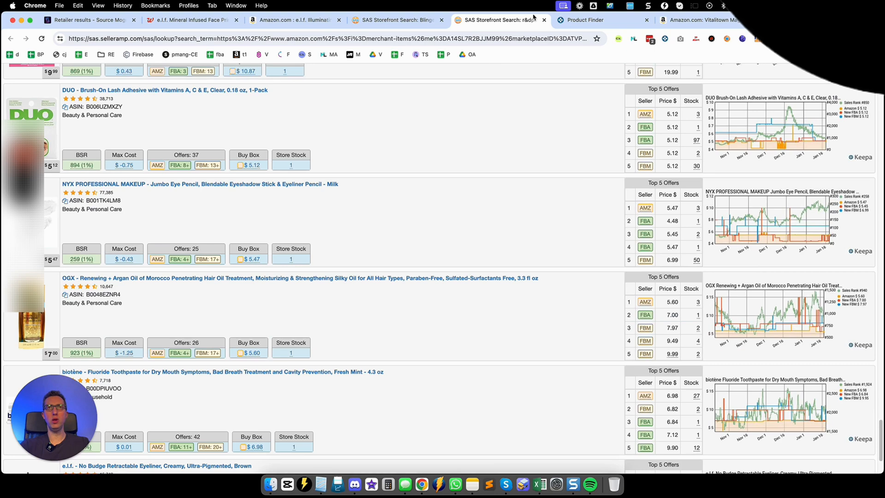
pyautogui.click(188, 20)
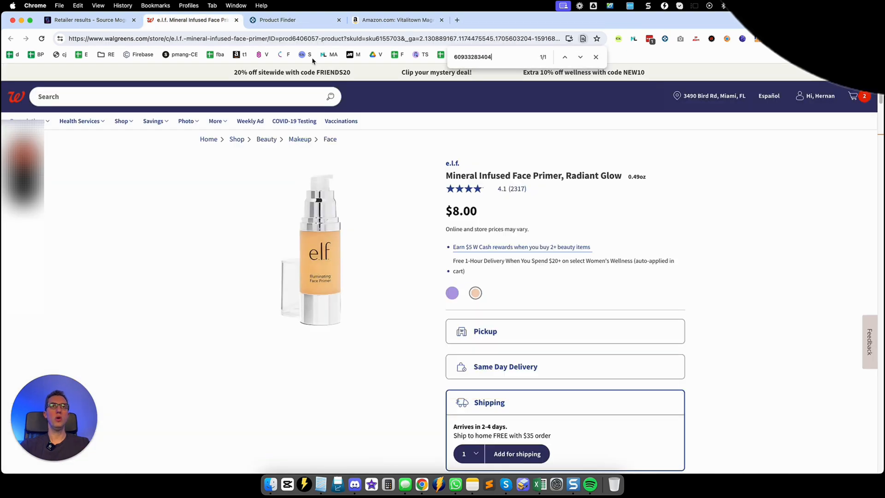
# Step: Back in SourceMogul results, scroll to the Dr. Bronner's Citrus Castile Soap lead
pyautogui.click(87, 20)
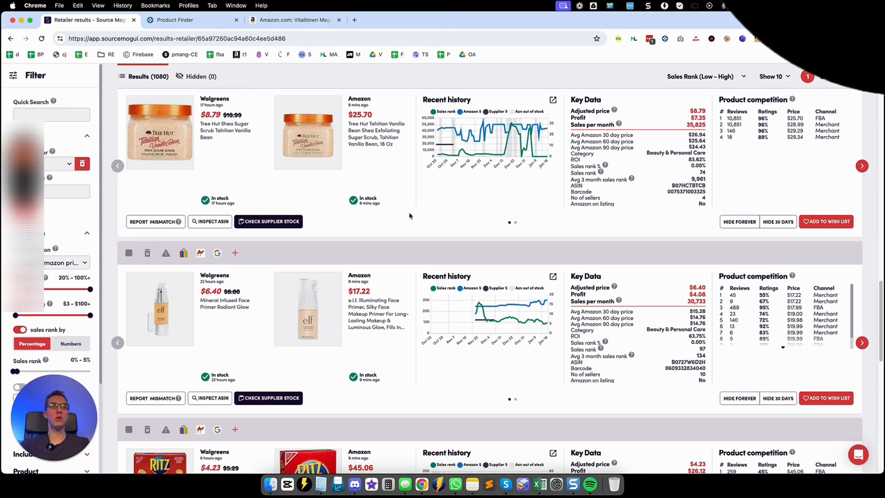
pyautogui.scroll(-3)
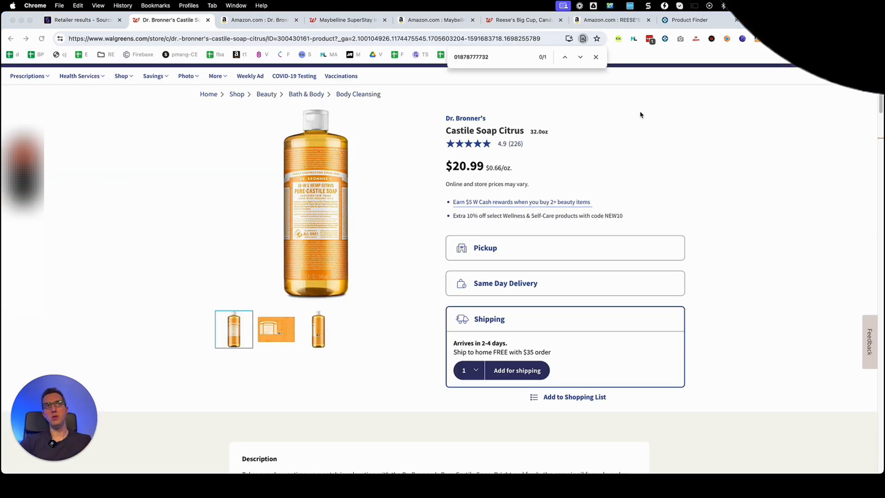
pyautogui.moveTo(250, 32)
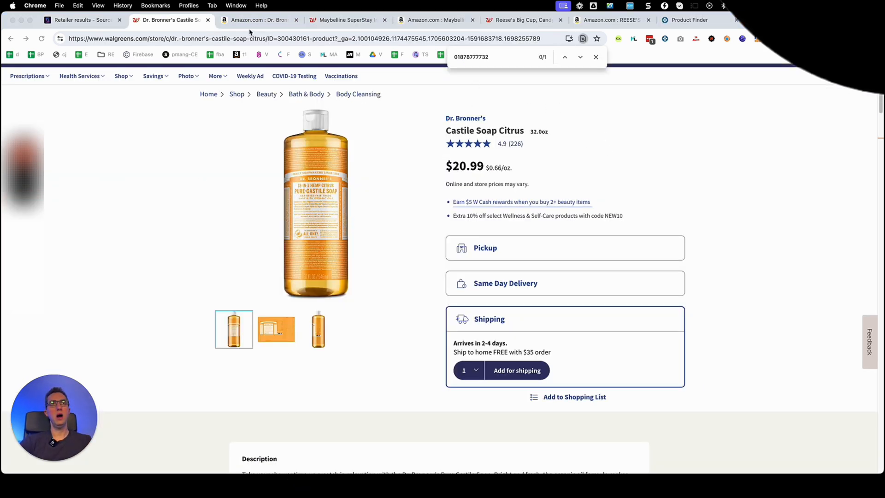
pyautogui.scroll(-3)
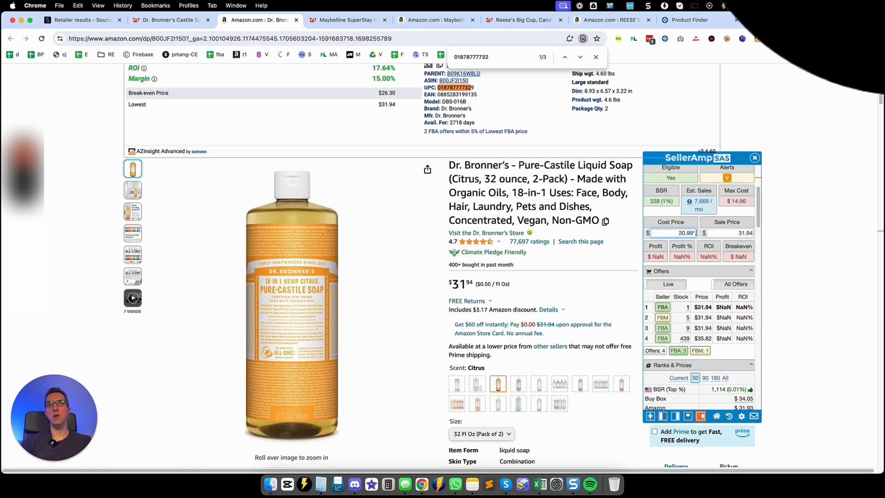
# Step: Enter a $16.79 cost for Dr. Bronner's soap and open an FBA seller's storefront
pyautogui.write('16.79')
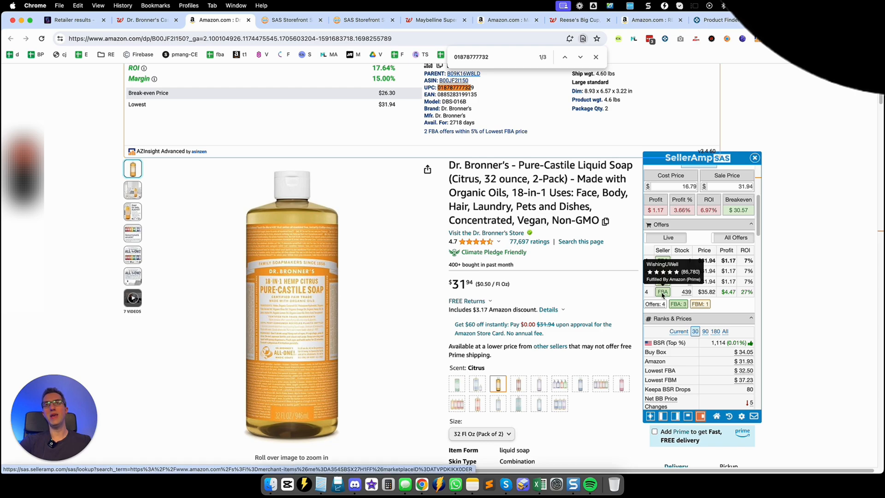
pyautogui.click(401, 20)
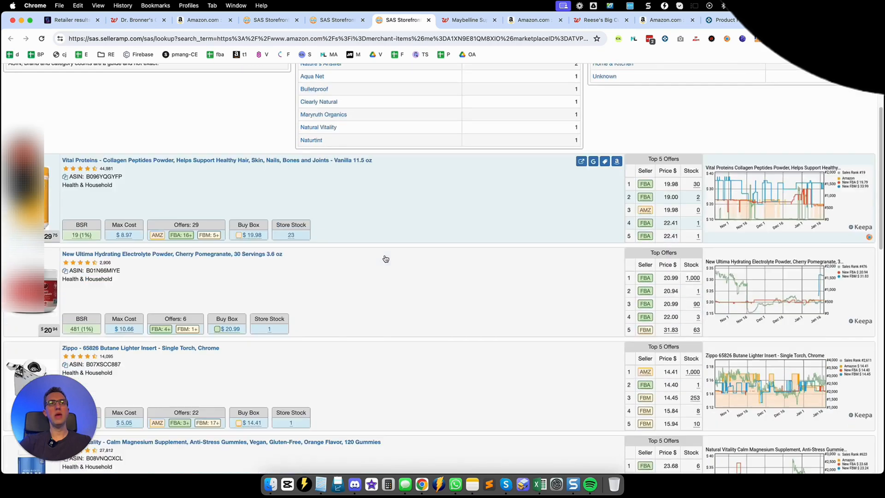
pyautogui.scroll(-3)
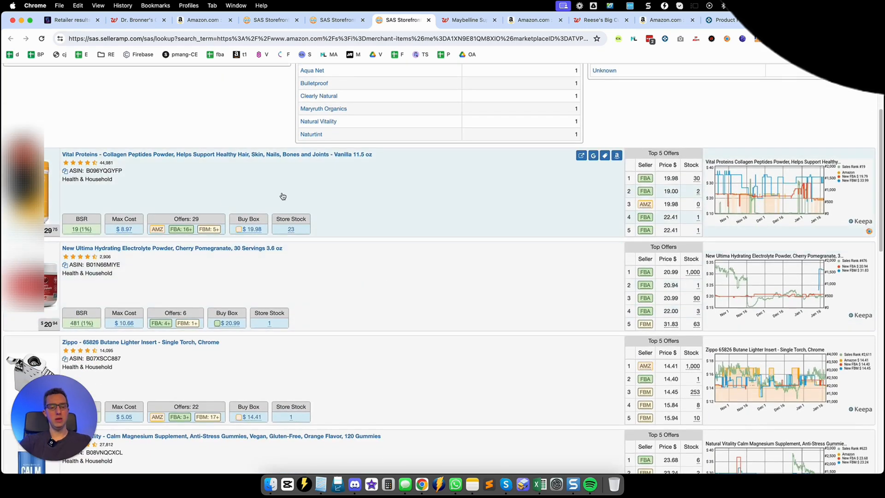
pyautogui.moveTo(229, 168)
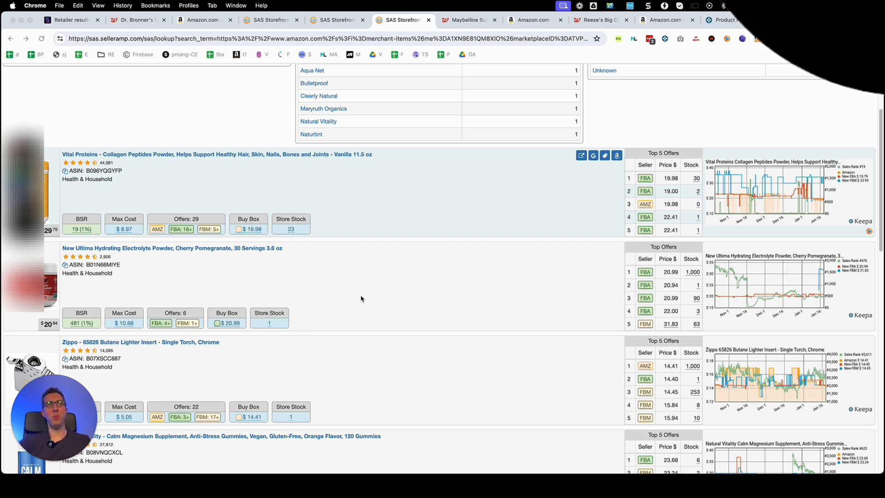
pyautogui.scroll(-3)
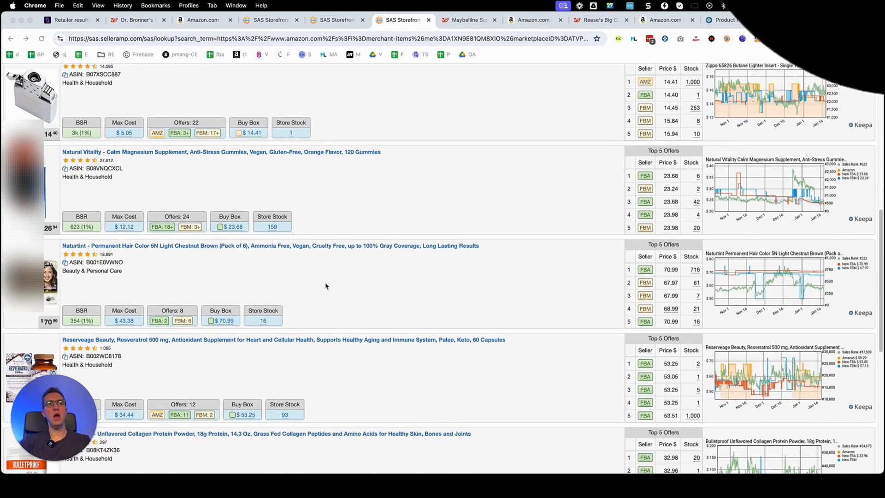
pyautogui.scroll(-3)
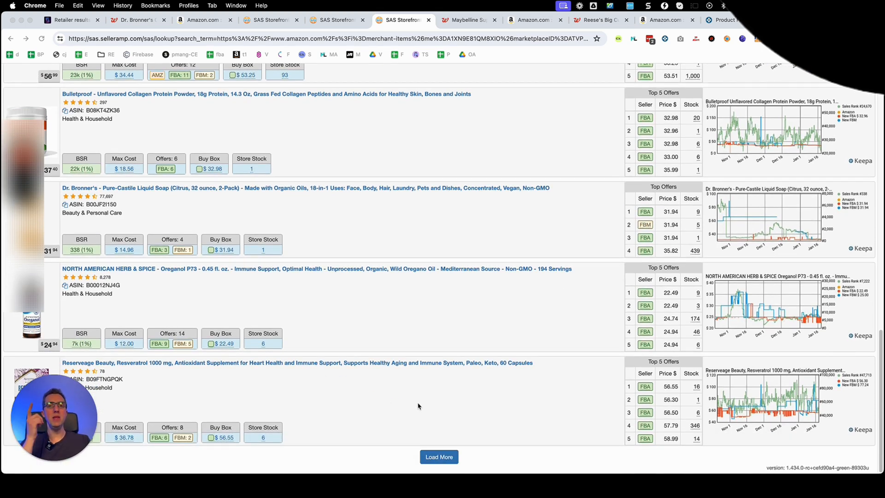
pyautogui.moveTo(477, 474)
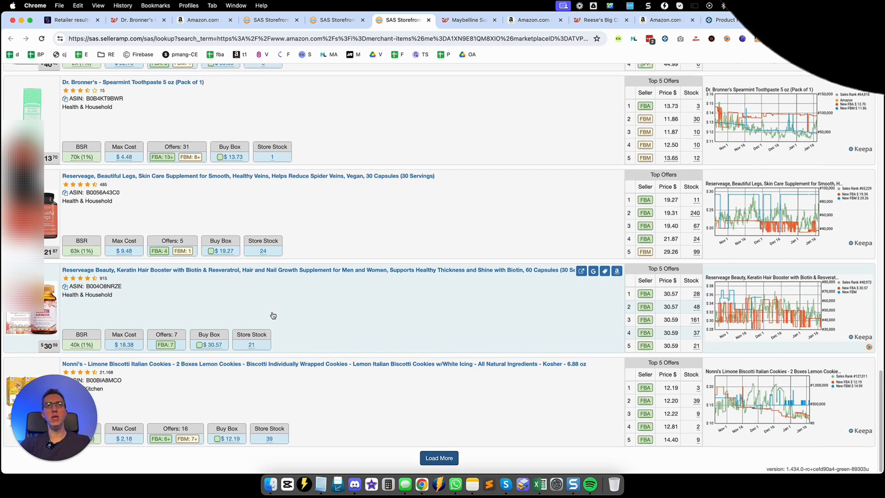
pyautogui.scroll(-3)
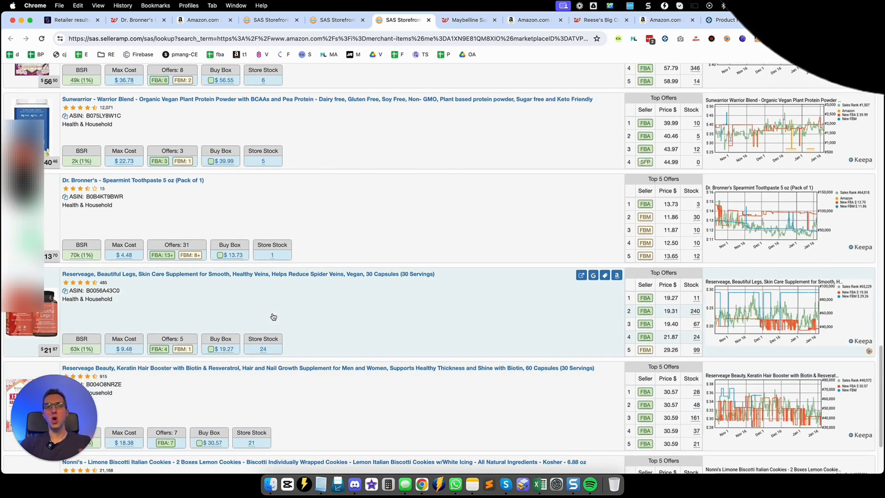
pyautogui.moveTo(275, 319)
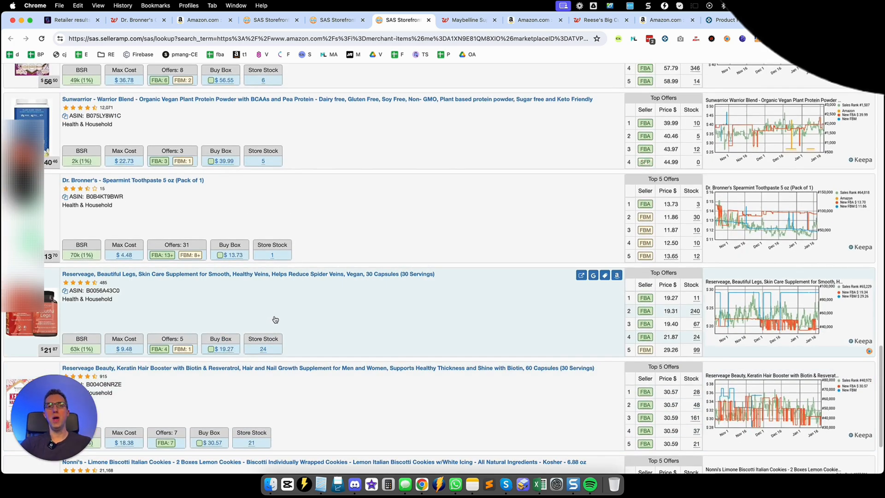
pyautogui.moveTo(228, 274)
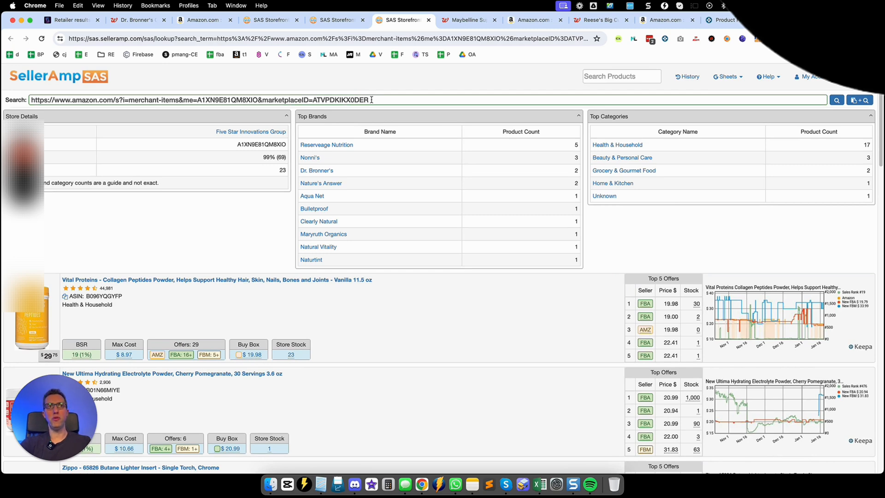
# Step: Return to the Dr. Bronner's Amazon listing and open Glutenfree4U's storefront results
pyautogui.click(203, 20)
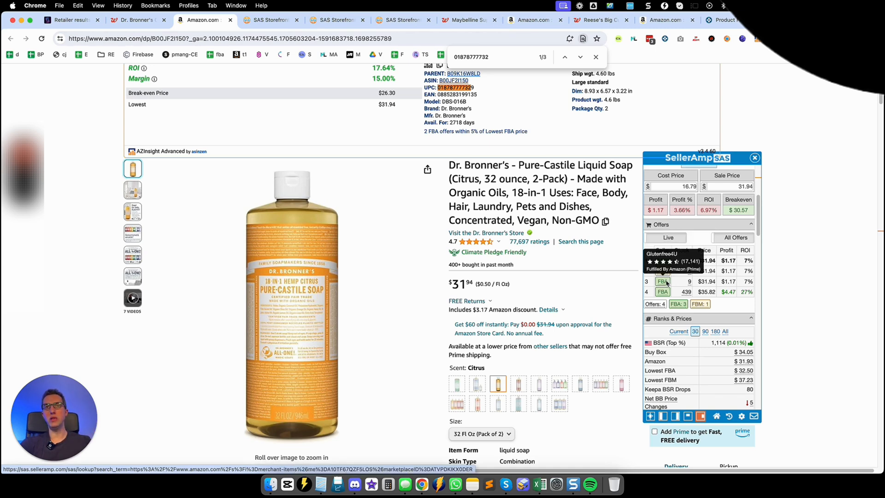
pyautogui.click(269, 20)
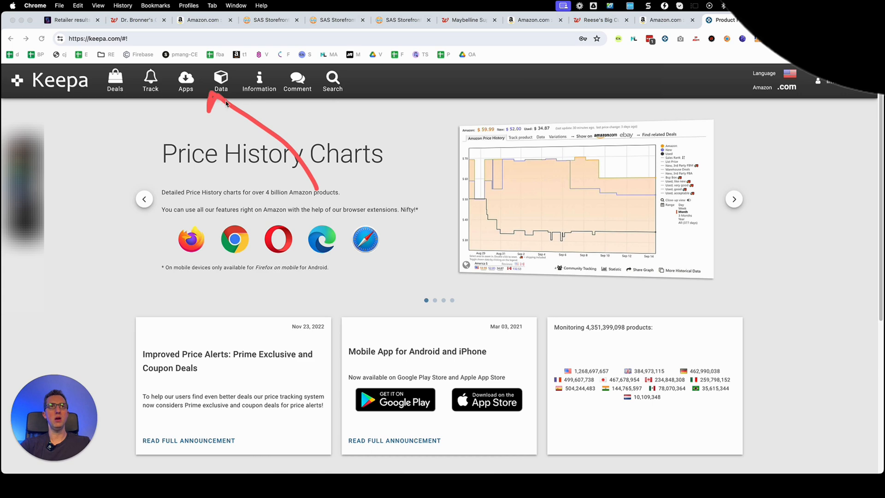
# Step: Open Keepa's Product Finder from Data and scroll to the seller ID filter
pyautogui.click(221, 78)
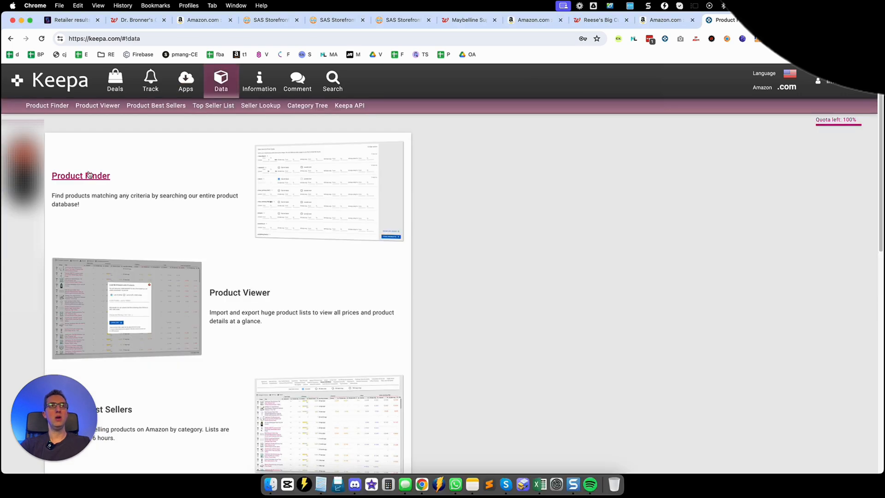
pyautogui.click(80, 175)
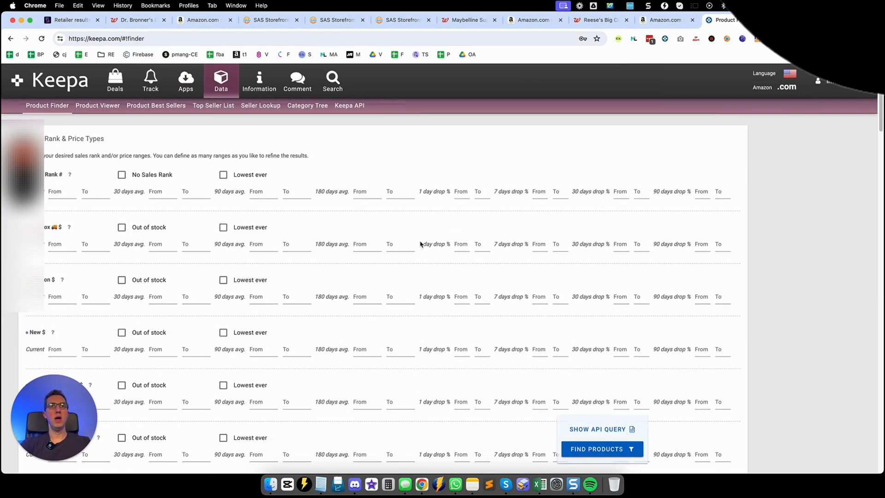
pyautogui.scroll(-3)
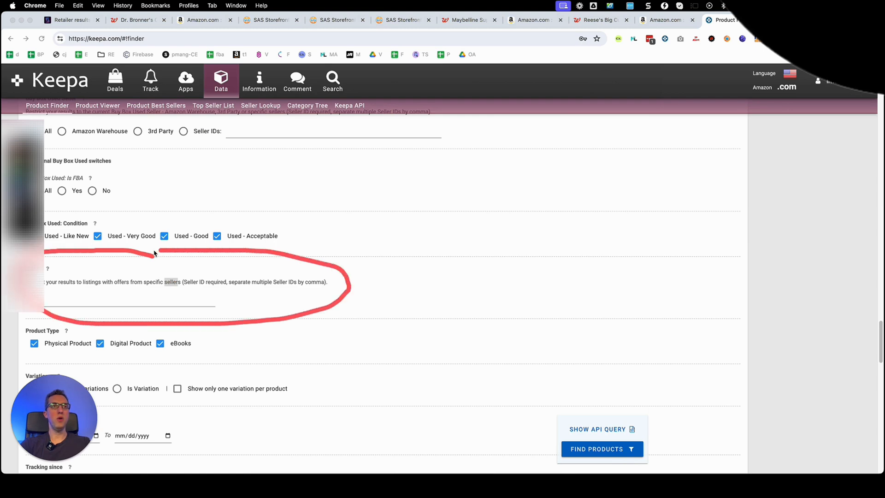
pyautogui.moveTo(194, 307)
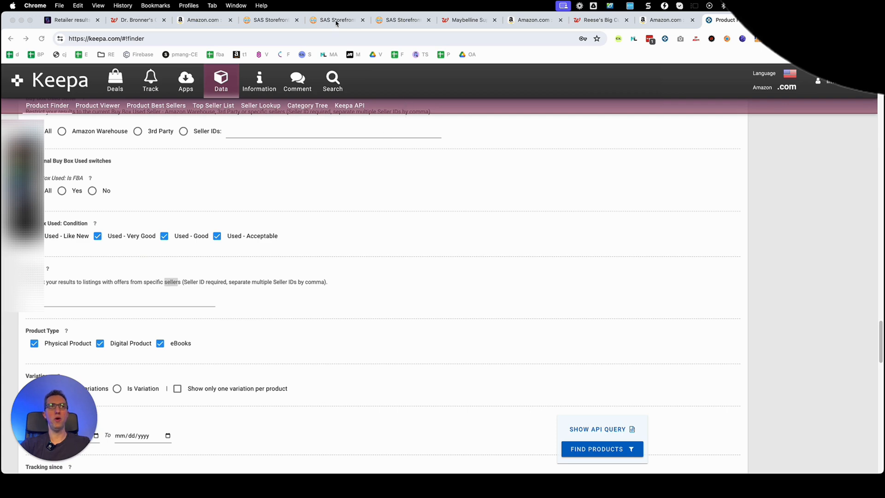
# Step: Enter seller ID 57QZF5LOS in Keepa's Product Finder sellers filter, matching 56 products
pyautogui.click(336, 20)
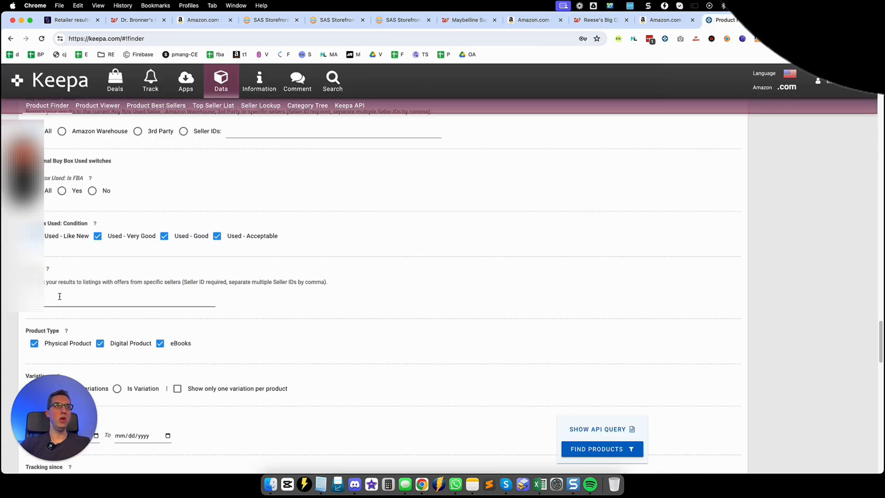
pyautogui.write('57QZF5LOS')
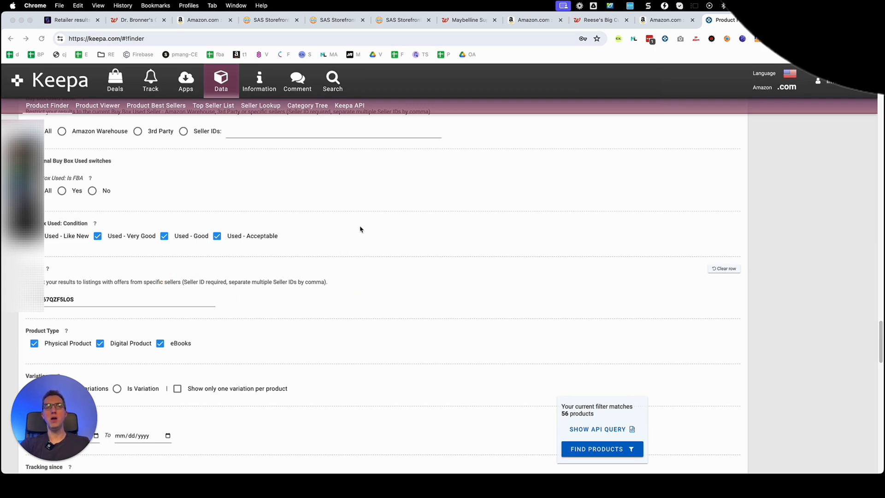
# Step: Add the Five Star Innovations Group seller ID A1XN9E81QM8XIO to the sellers filter
pyautogui.click(402, 20)
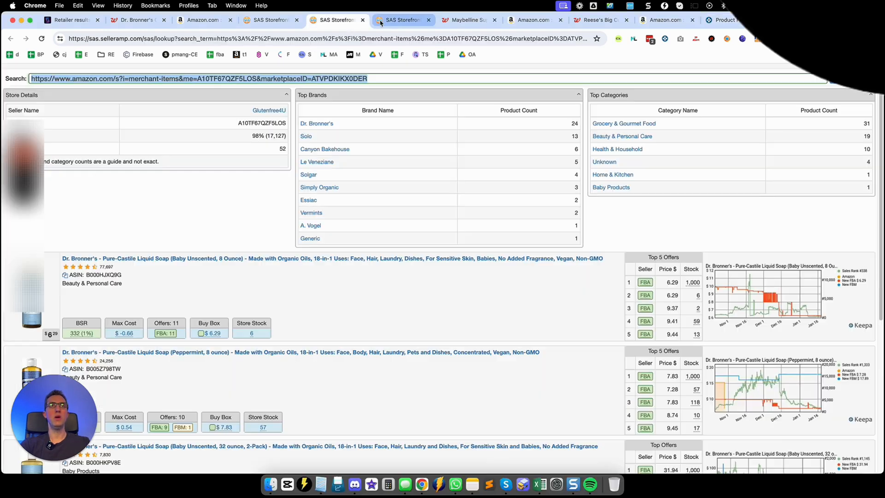
pyautogui.click(402, 19)
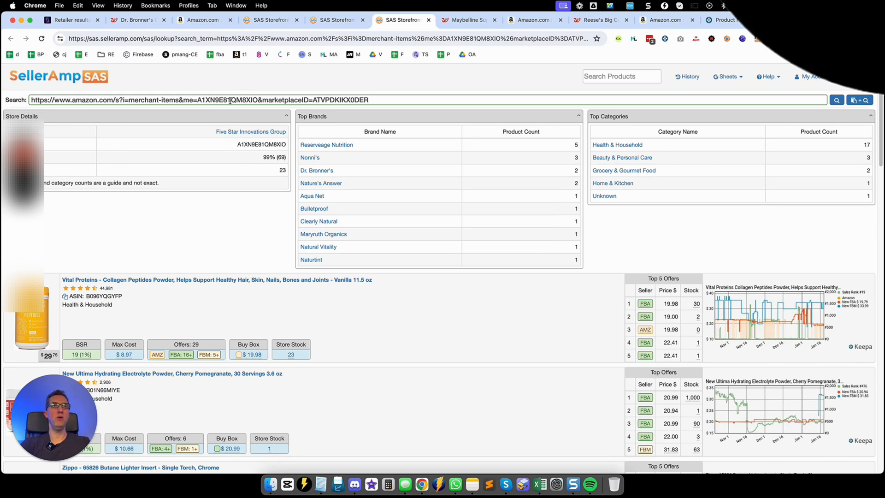
pyautogui.doubleClick(226, 100)
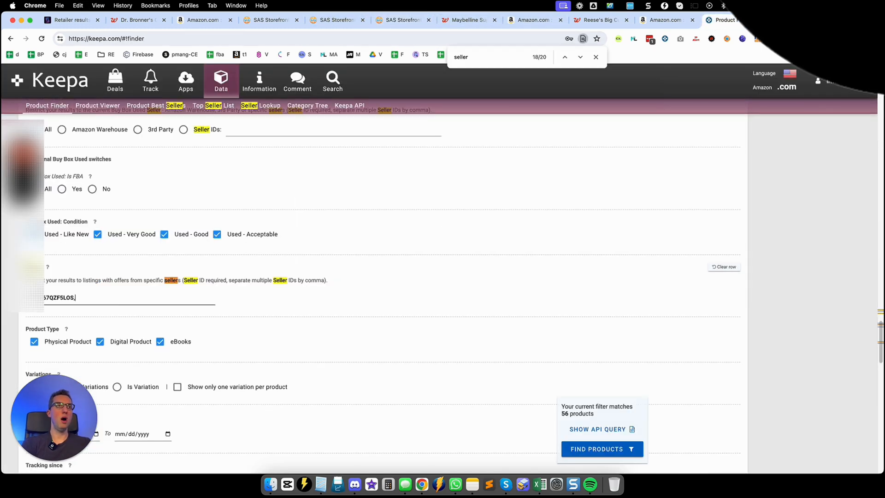
pyautogui.write('A1XN9E81QM8XIO')
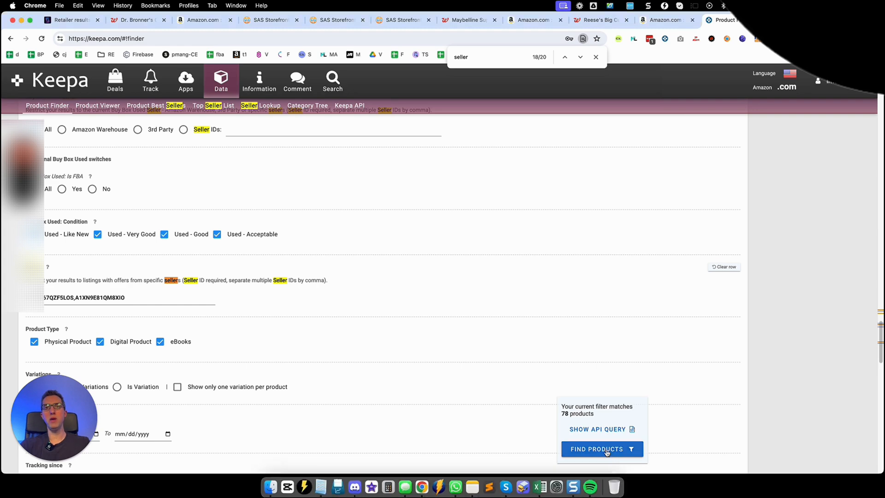
# Step: Run the two-seller search, show 100 rows, and open the ASINs-only CSV export
pyautogui.click(602, 449)
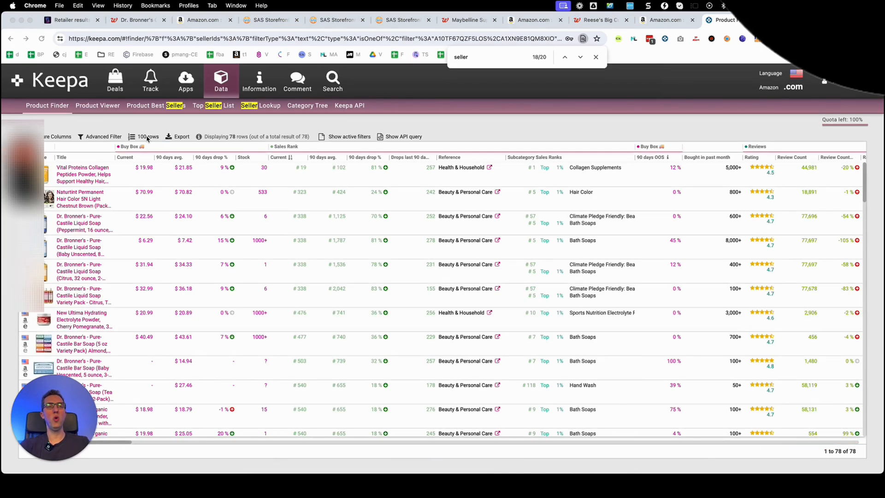
pyautogui.click(146, 136)
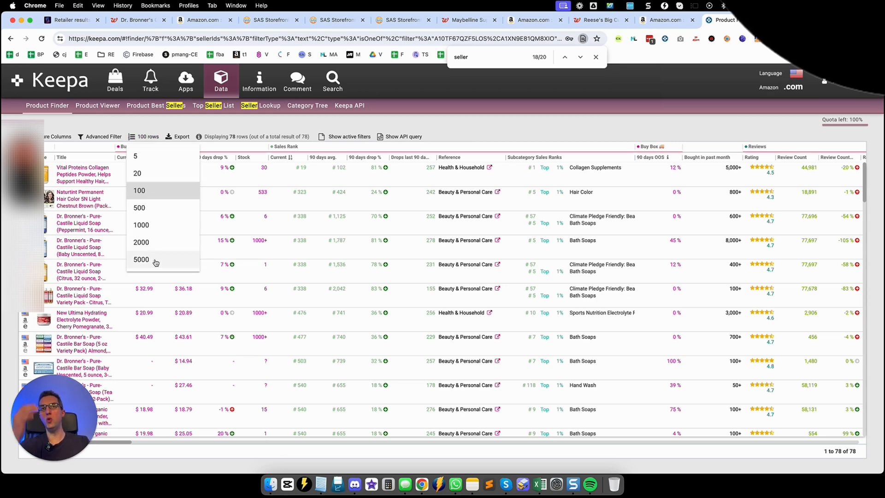
pyautogui.moveTo(471, 133)
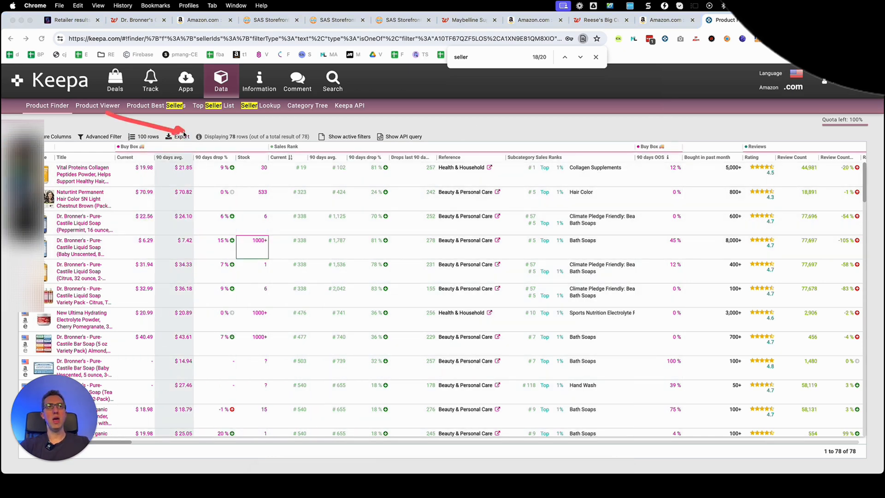
pyautogui.click(181, 136)
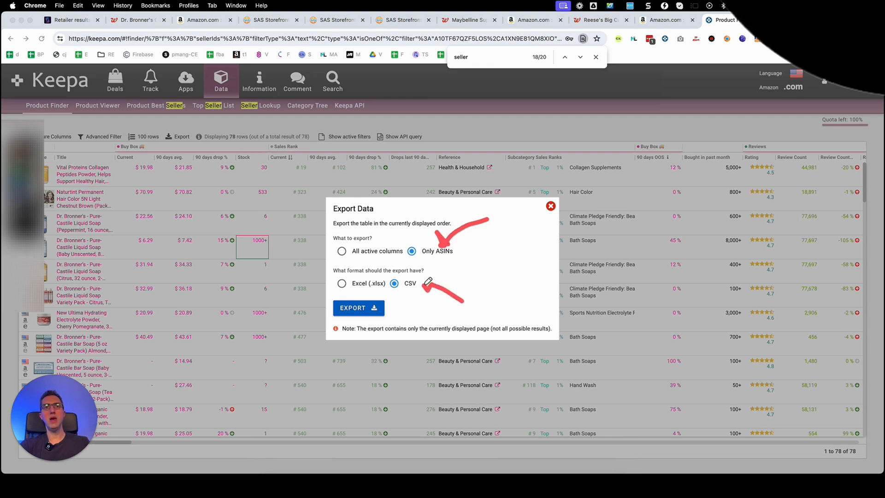
pyautogui.click(69, 20)
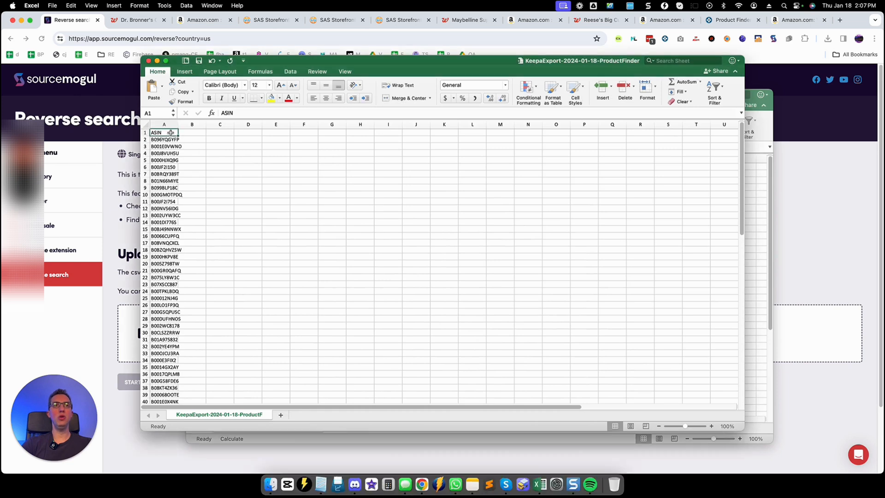
pyautogui.moveTo(197, 136)
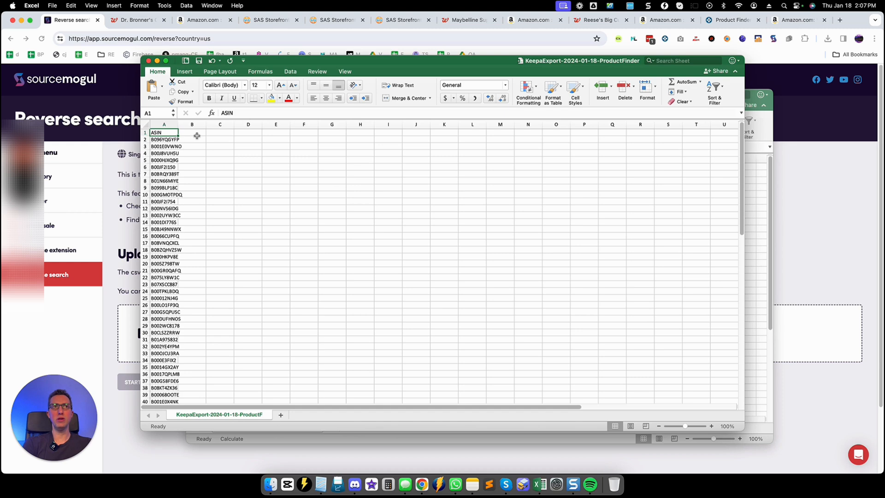
# Step: Change the Excel cell A1 header from ASIN to lowercase 'asin'
pyautogui.write('asin')
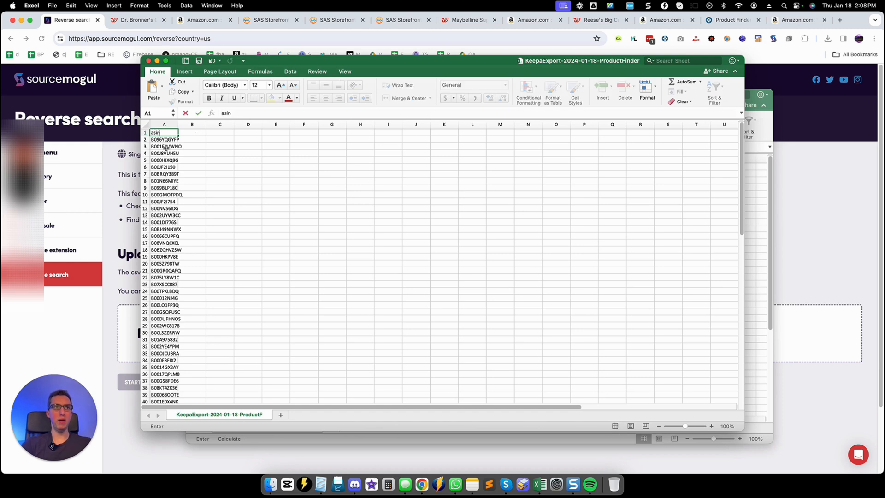
pyautogui.click(198, 60)
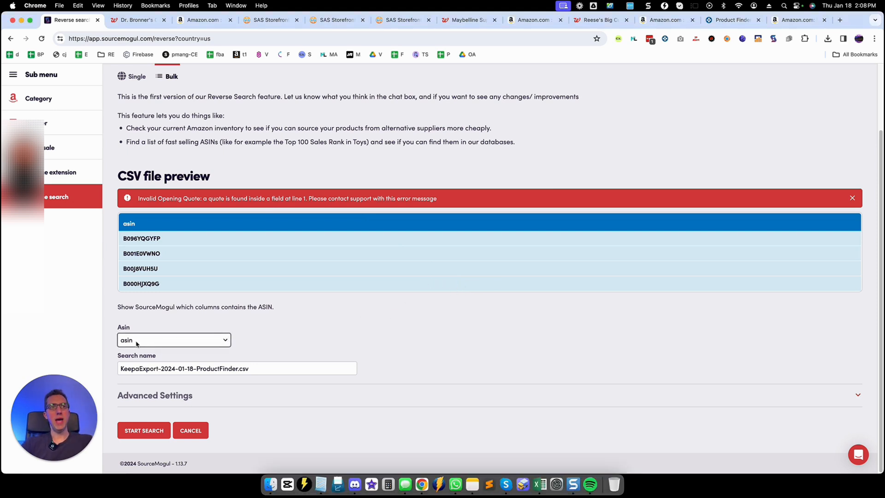
pyautogui.moveTo(320, 345)
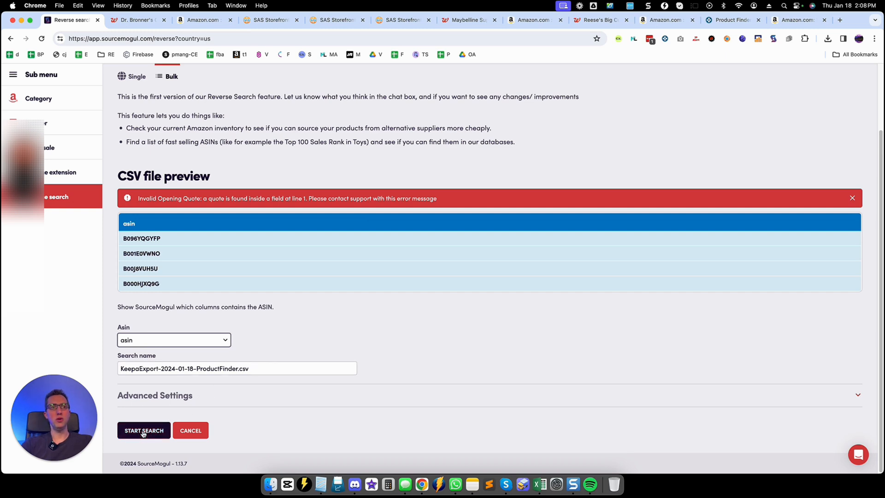
# Step: Start the reverse search on the Keepa export CSV using its asin column
pyautogui.click(144, 430)
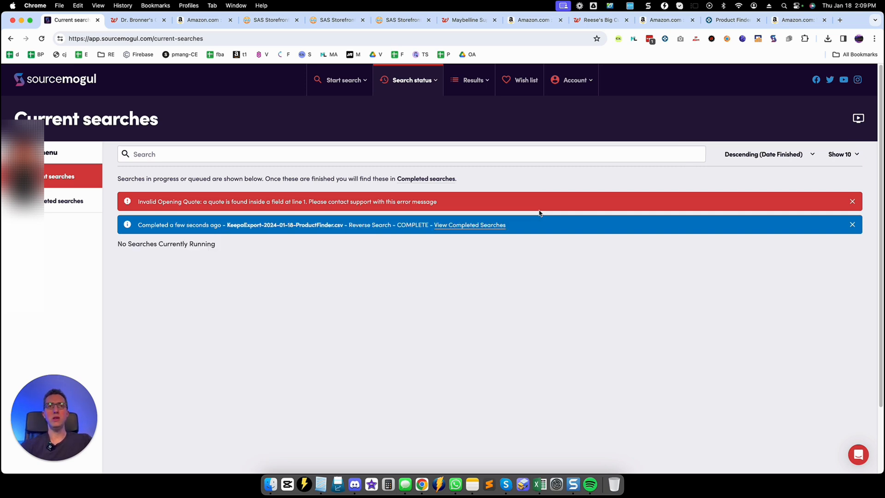
pyautogui.moveTo(470, 224)
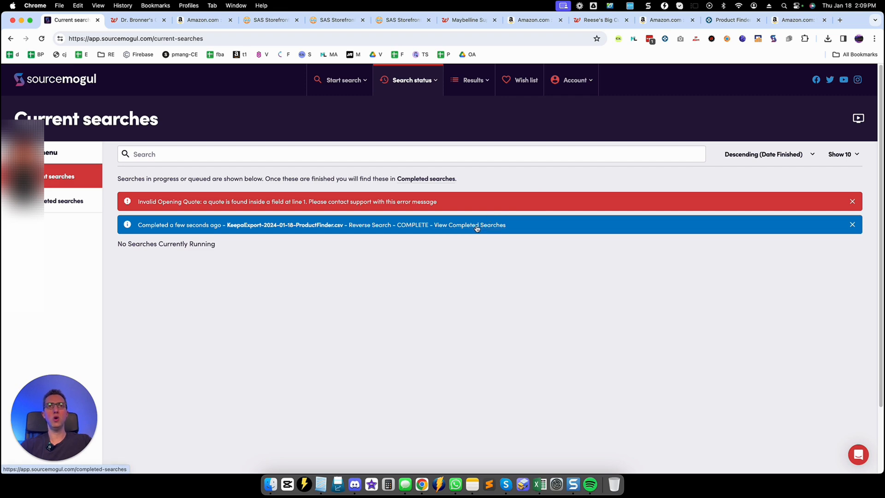
# Step: Open the completed KeepaExport search to view its four matched supplier products
pyautogui.click(469, 224)
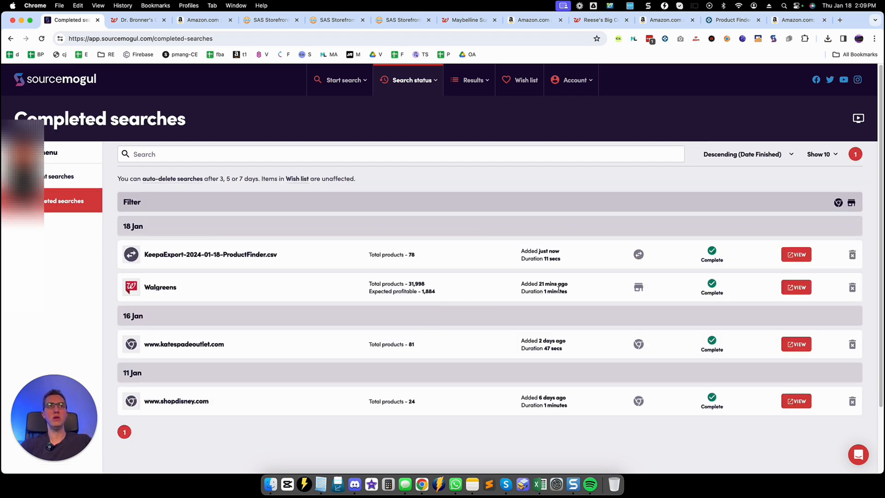
pyautogui.click(797, 254)
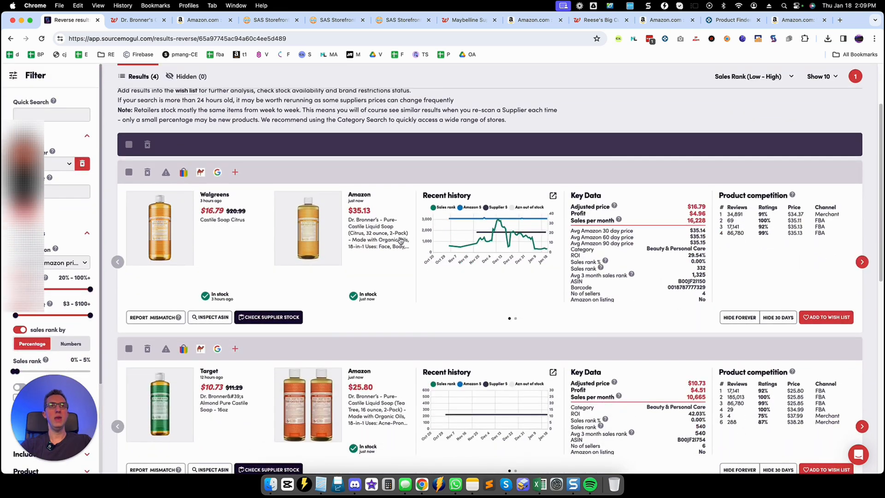
pyautogui.scroll(-3)
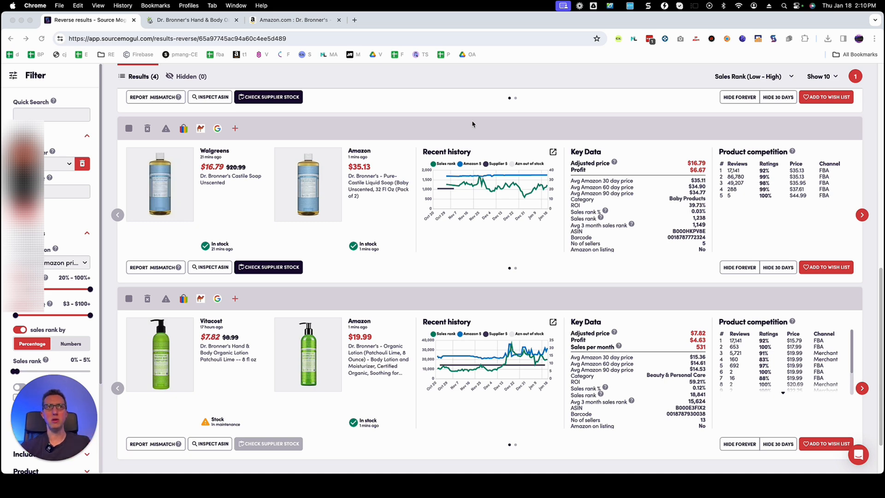
pyautogui.scroll(-3)
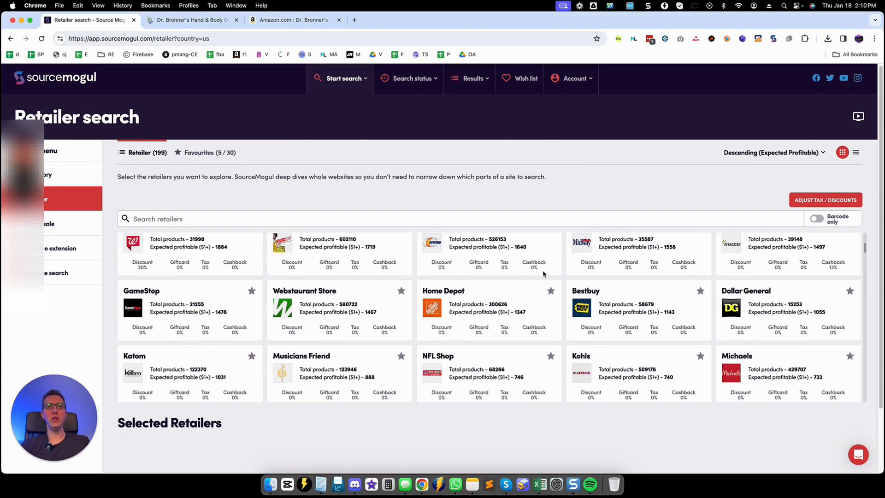
# Step: Scroll through the Retailer search grid of retailers and their profitable product counts
pyautogui.scroll(-3)
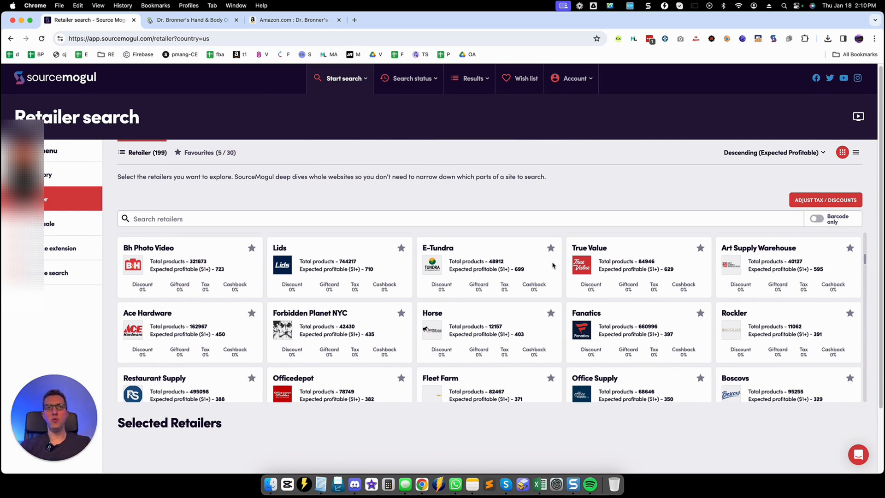
pyautogui.scroll(-3)
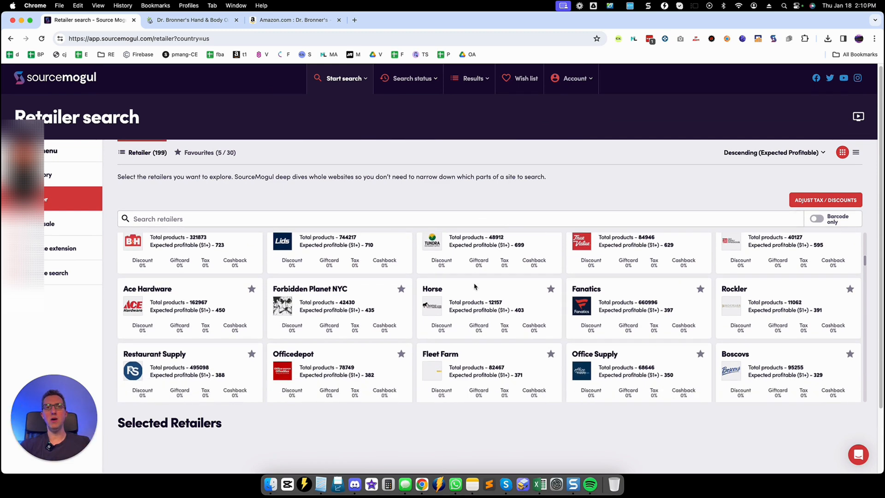
pyautogui.scroll(-3)
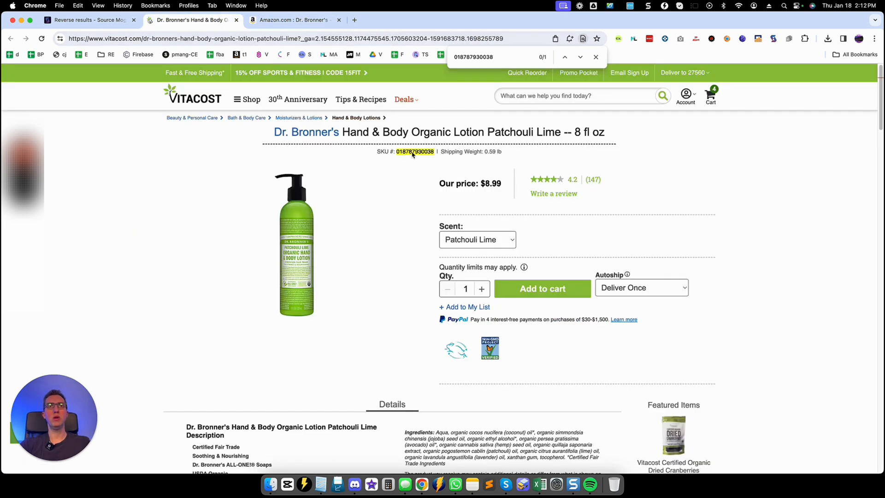
# Step: Review the patchouli lotion's Amazon listing and its SellerAmp profit at $8.99 cost
pyautogui.click(293, 20)
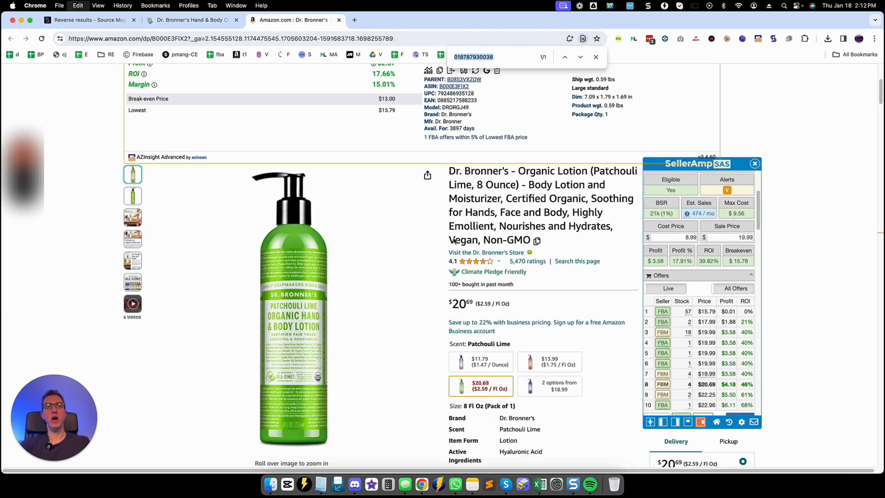
pyautogui.scroll(-3)
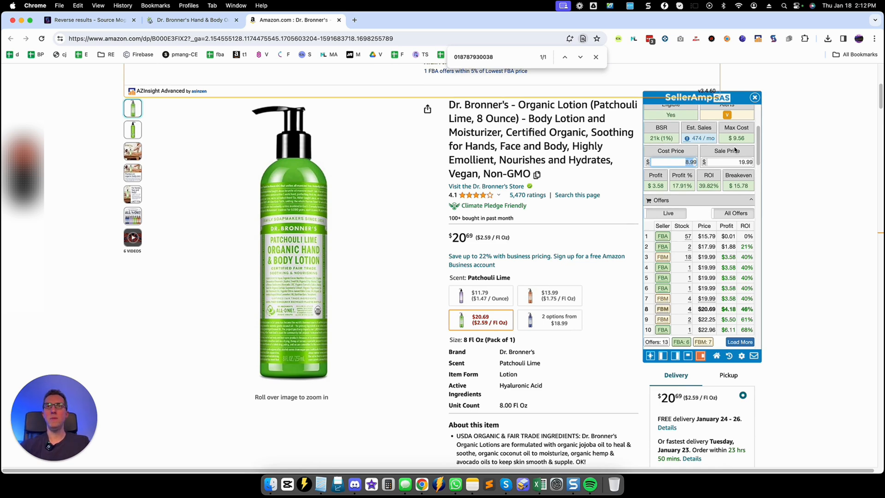
pyautogui.moveTo(619, 214)
pyautogui.write('15.79')
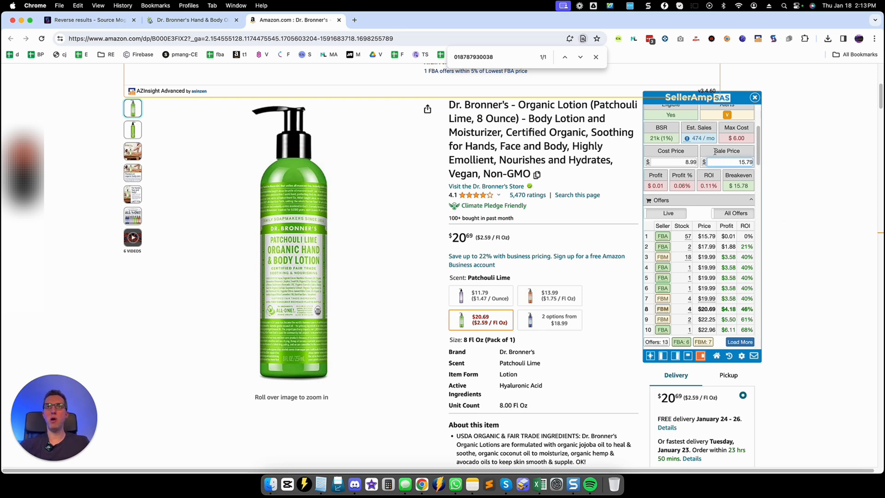
pyautogui.moveTo(576, 195)
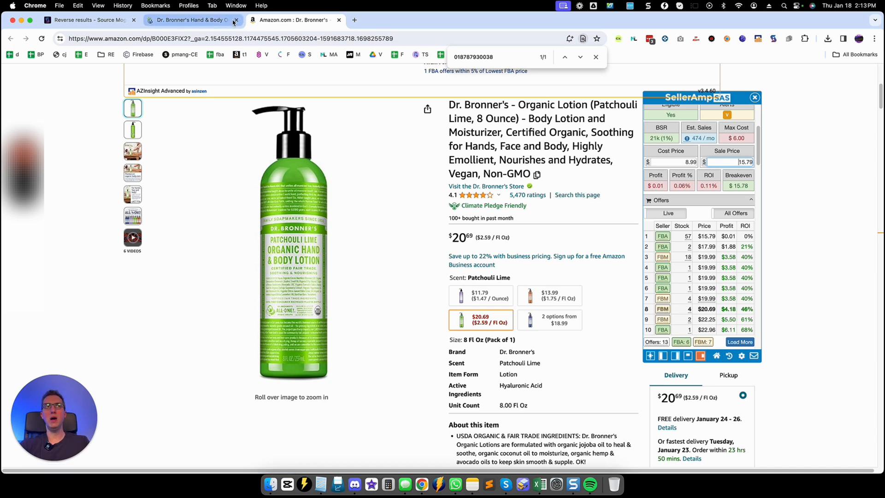
pyautogui.moveTo(192, 20)
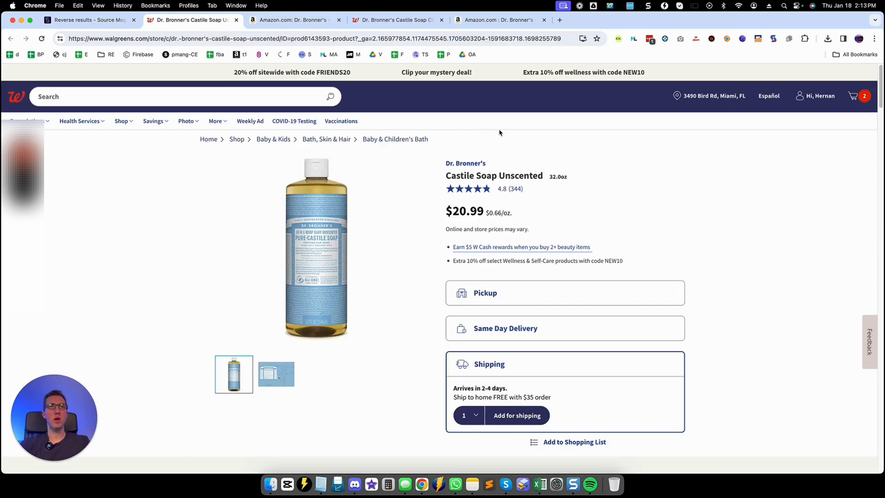
# Step: Confirm on Amazon that the unscented castile soap listing is a 32 oz two-pack
pyautogui.click(293, 20)
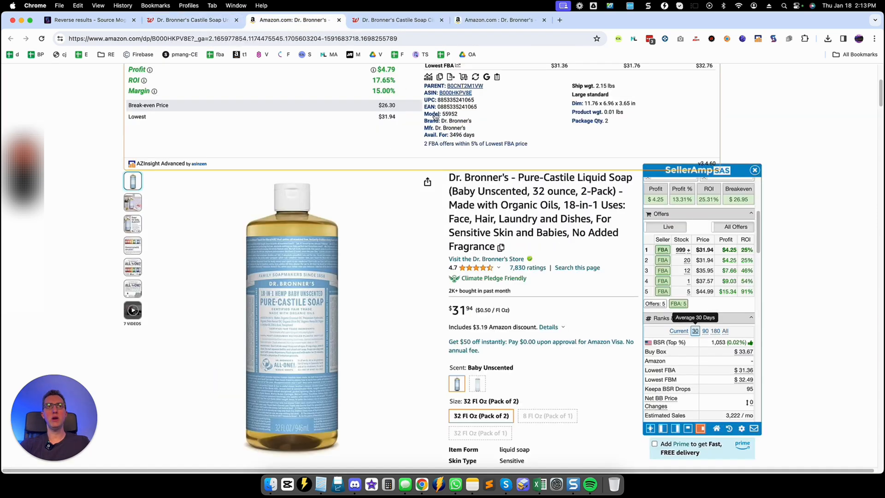
pyautogui.scroll(-3)
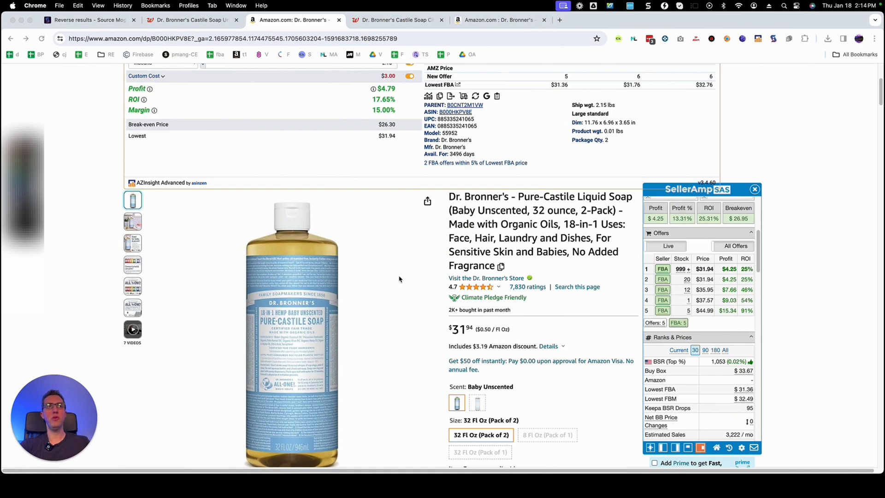
pyautogui.scroll(-3)
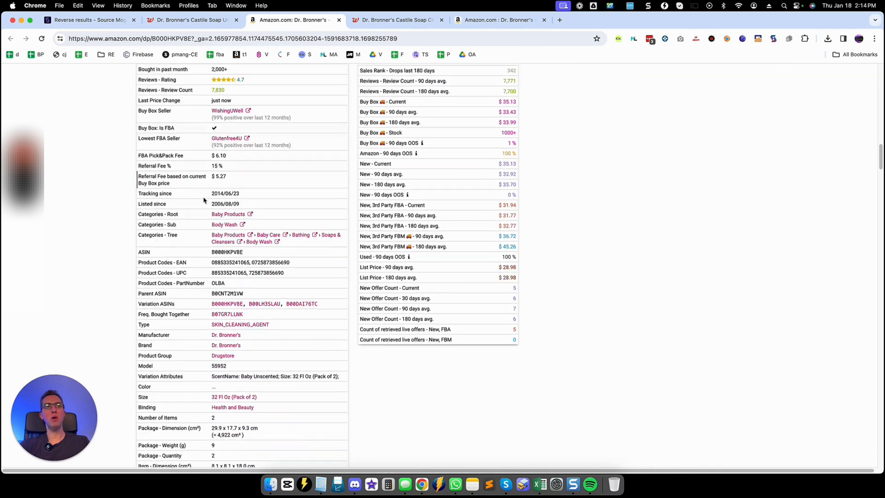
pyautogui.scroll(-3)
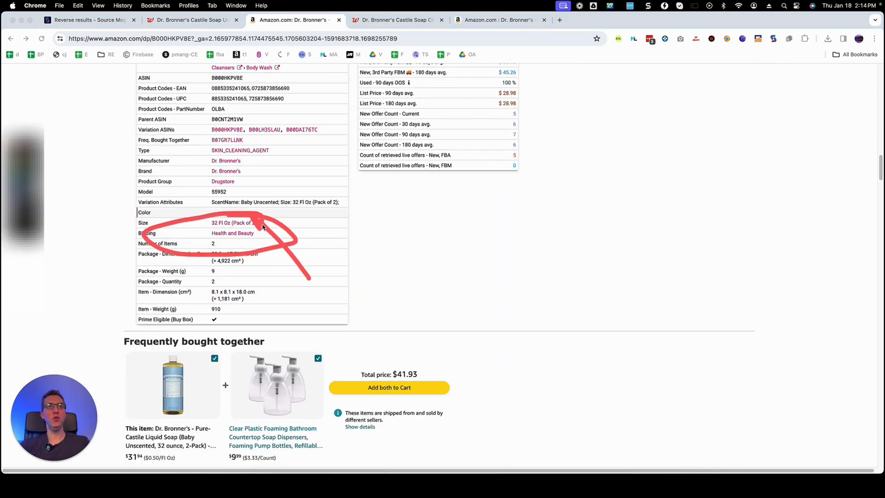
pyautogui.moveTo(277, 35)
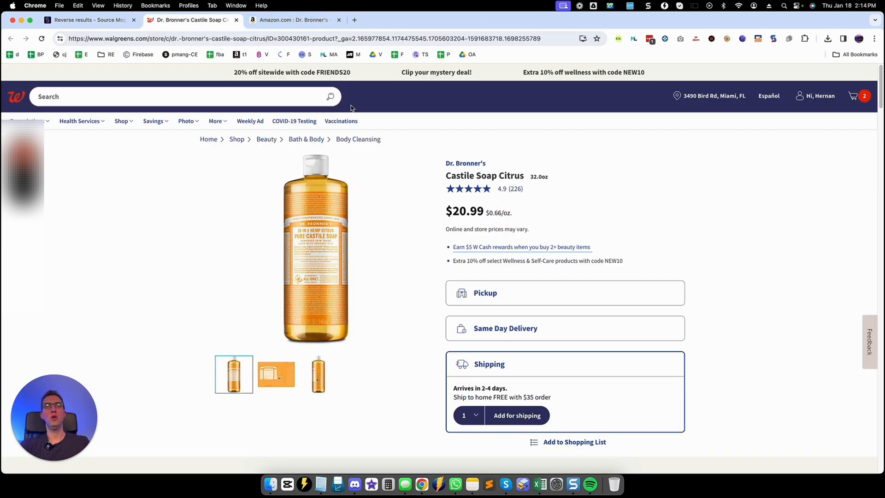
# Step: Return to the Keepa reverse search results led by Walgreens Citrus Castile Soap
pyautogui.click(90, 20)
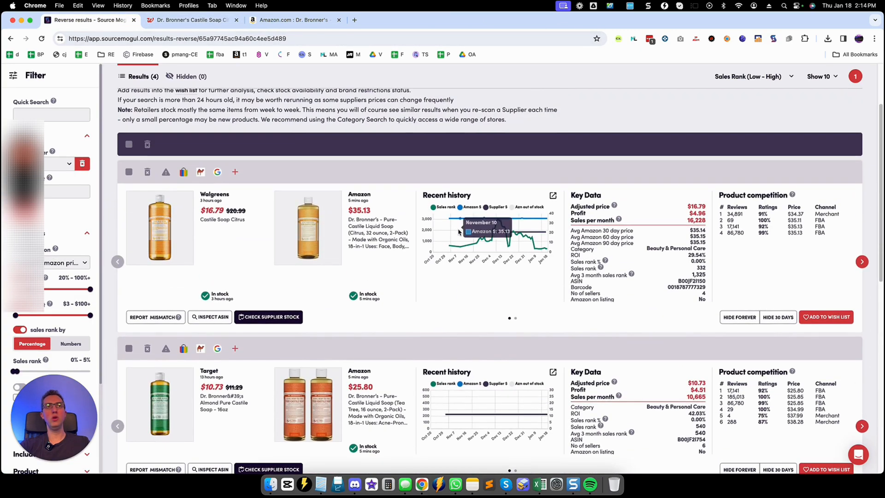
pyautogui.moveTo(485, 229)
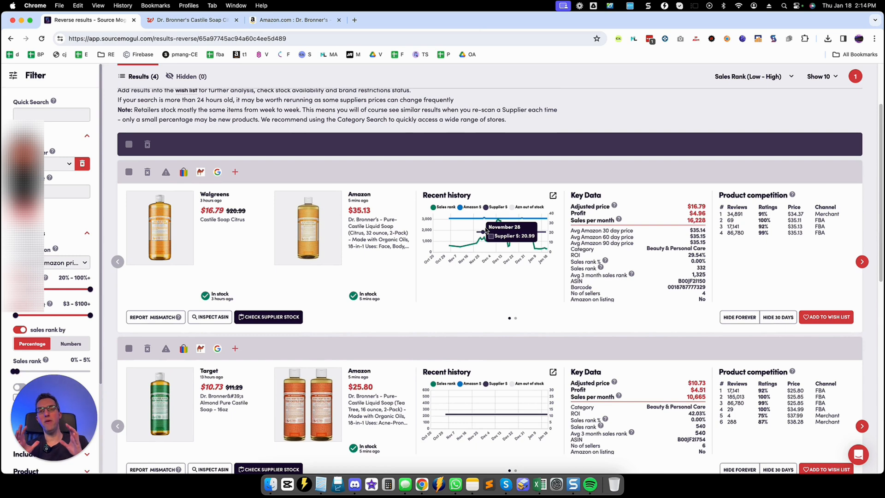